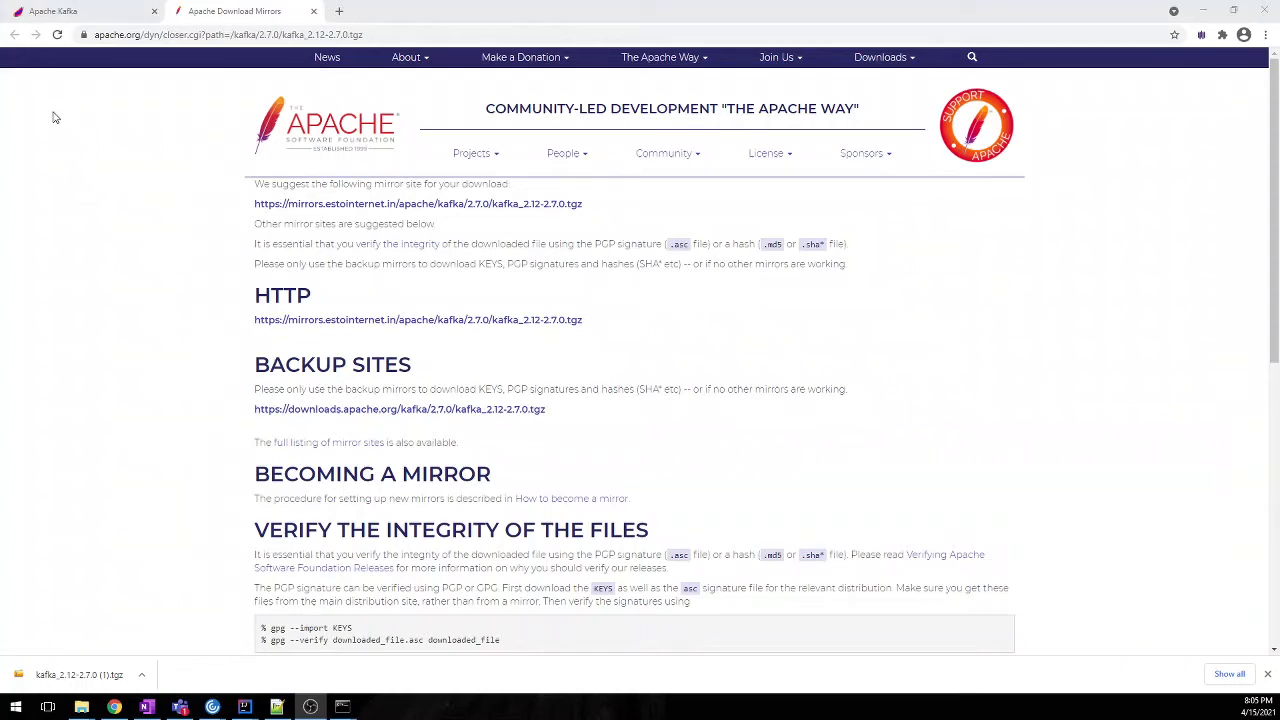
mouse_move(67, 11)
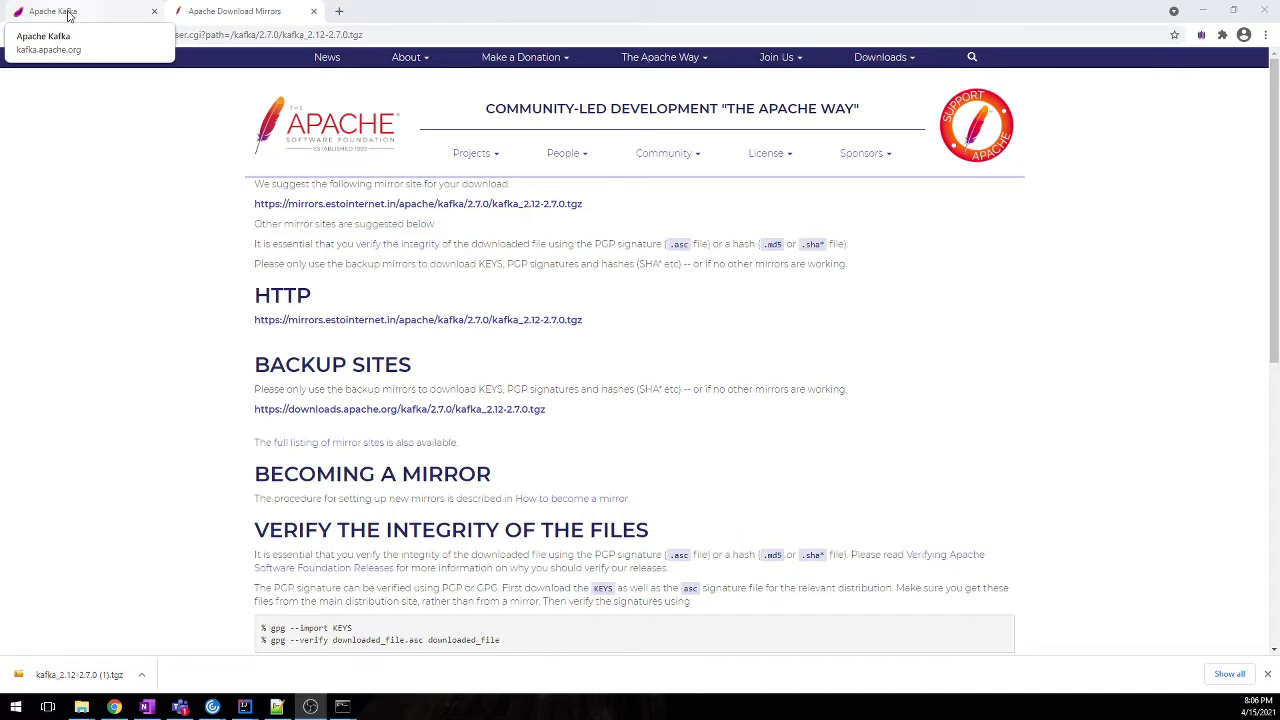
mouse_move(62, 18)
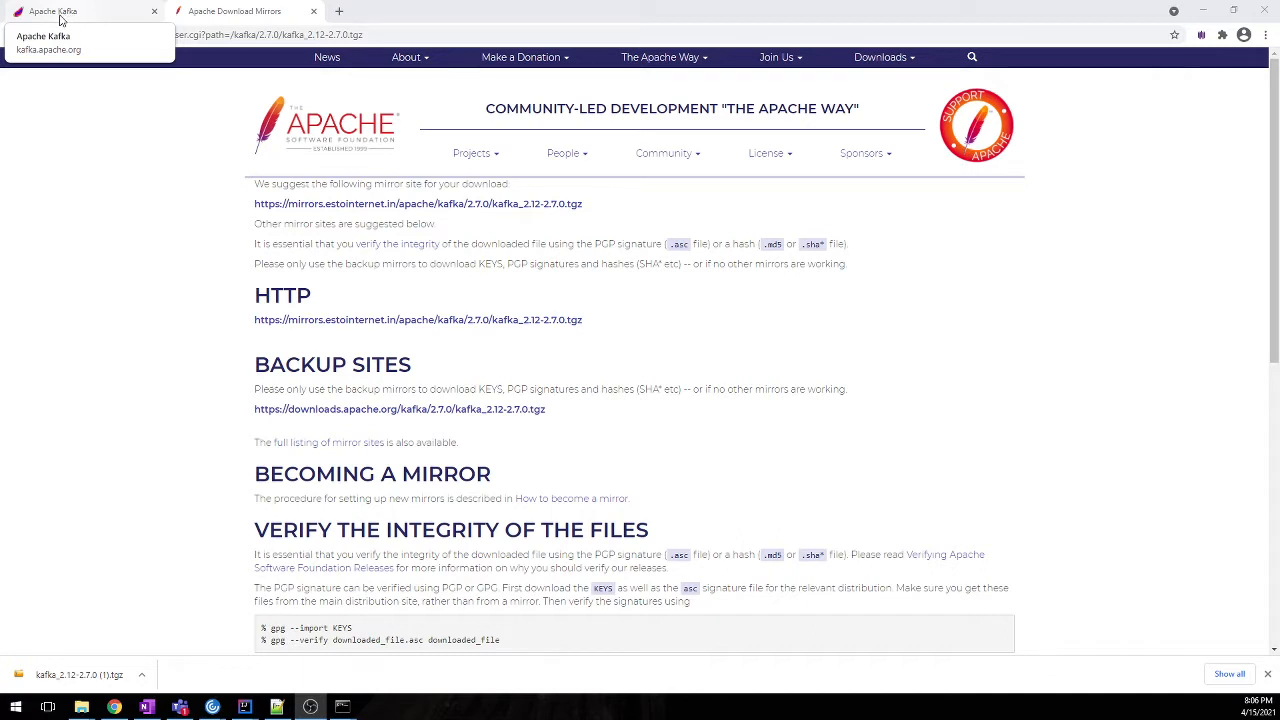
mouse_move(95, 390)
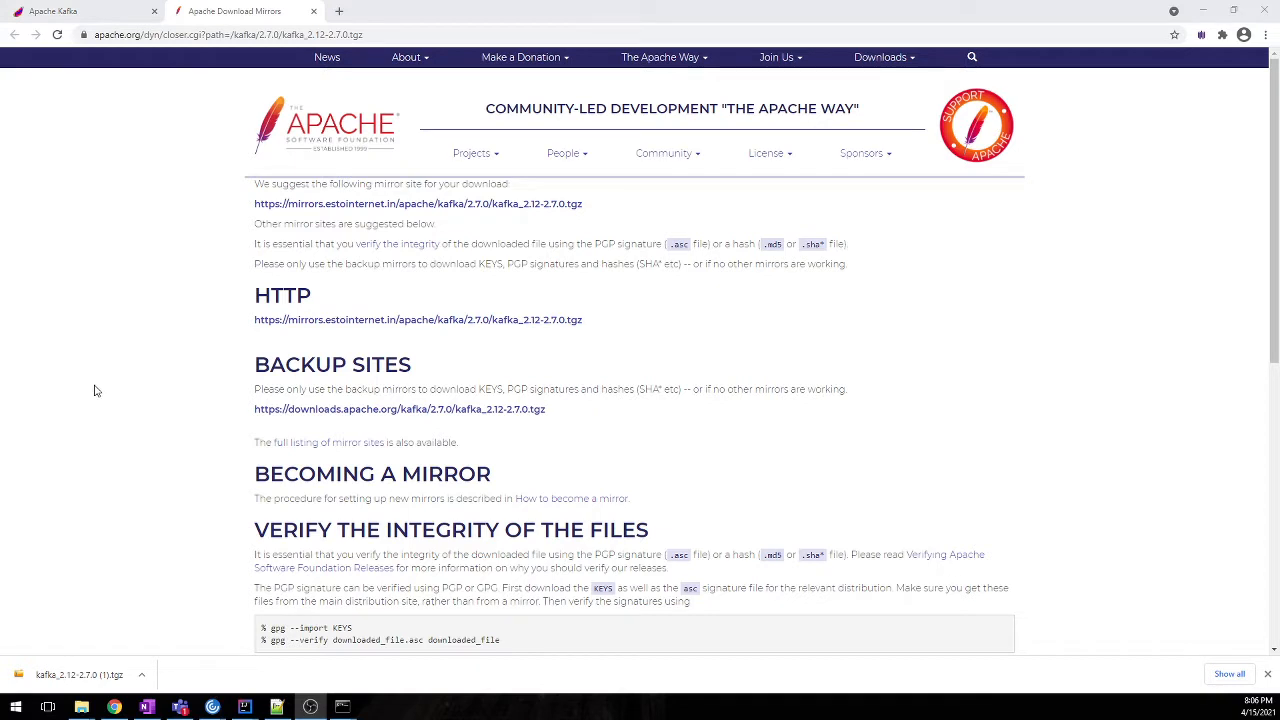
mouse_move(669, 276)
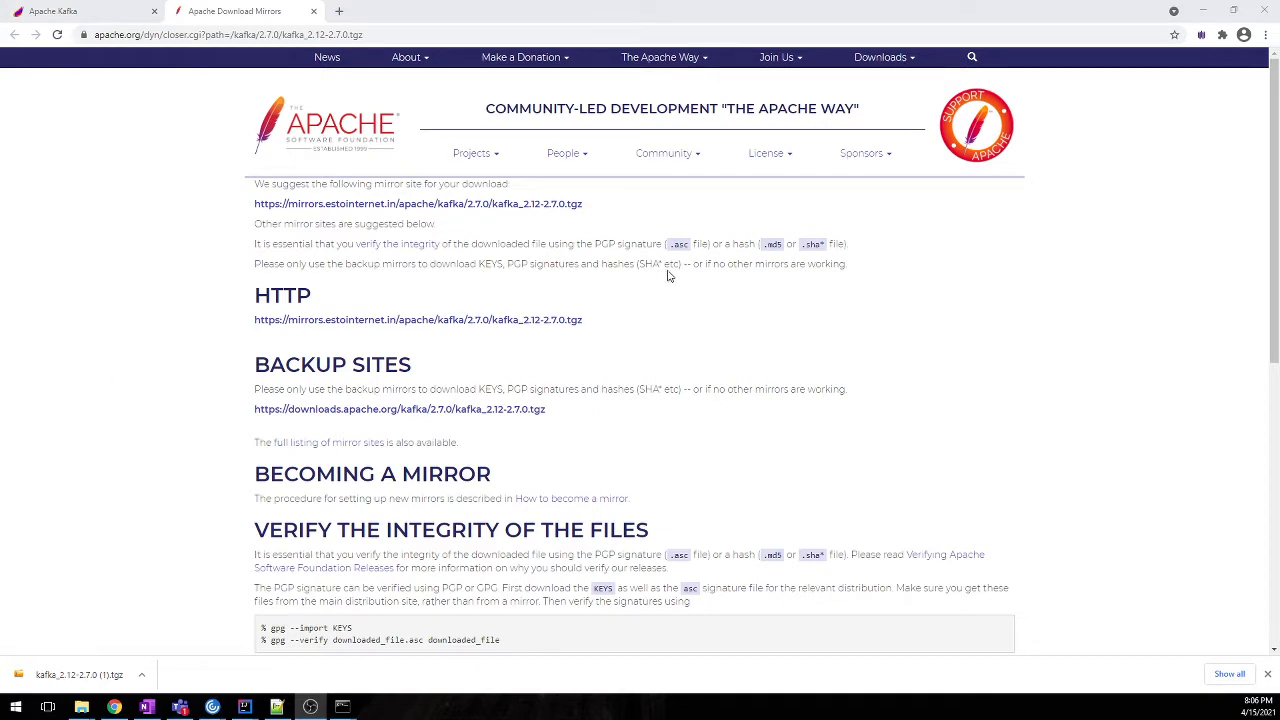
mouse_move(214, 206)
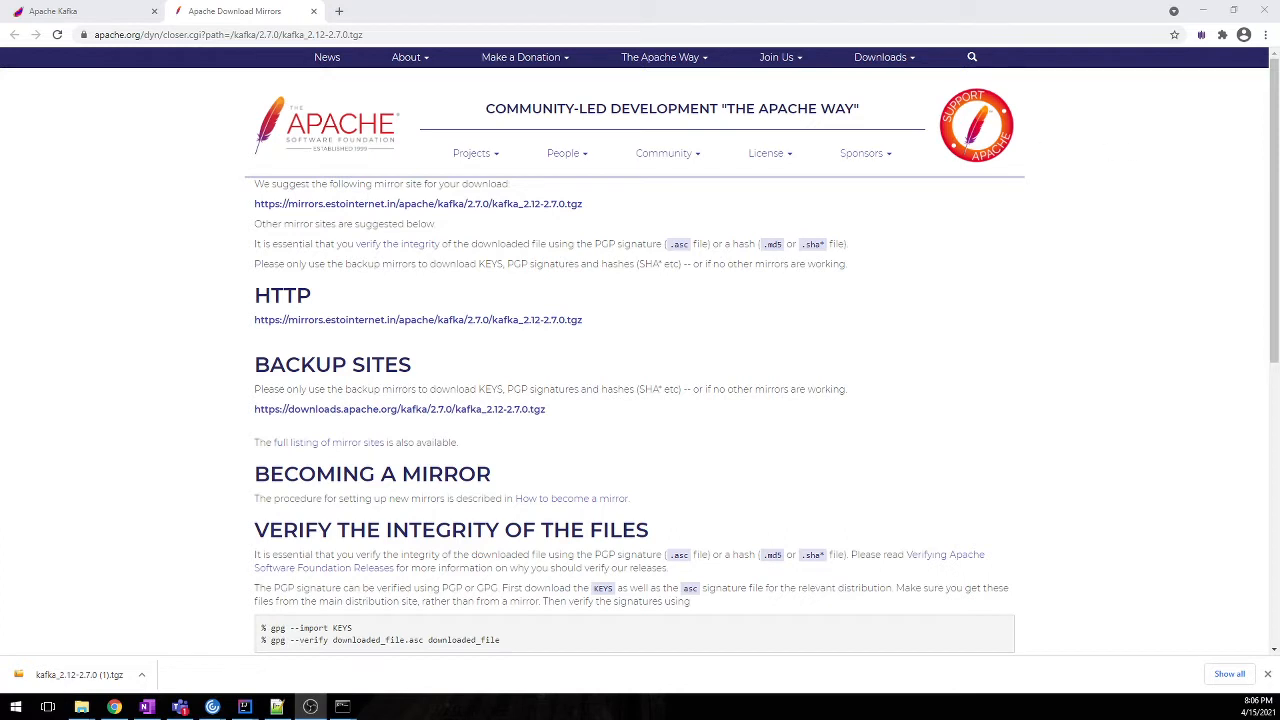
- Switch Chrome back to the kafka.apache.org/downloads page listing release 2.7.0 binaries
click(75, 11)
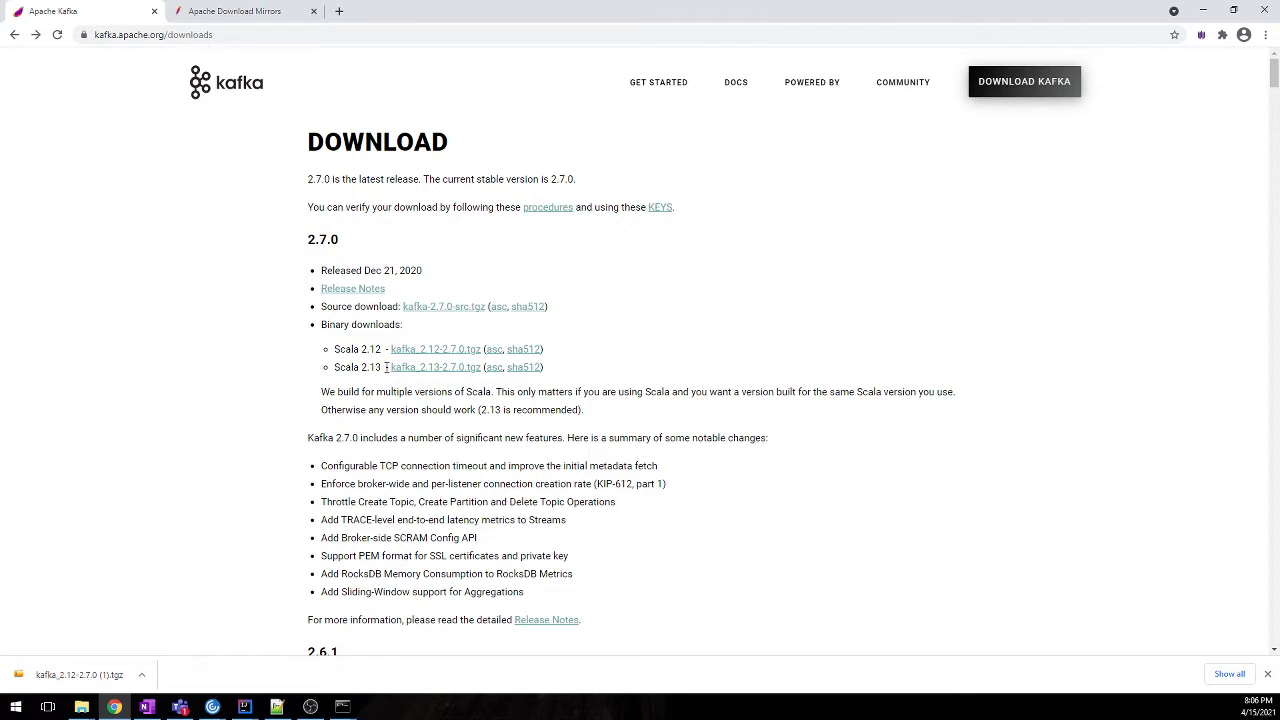
mouse_move(324, 355)
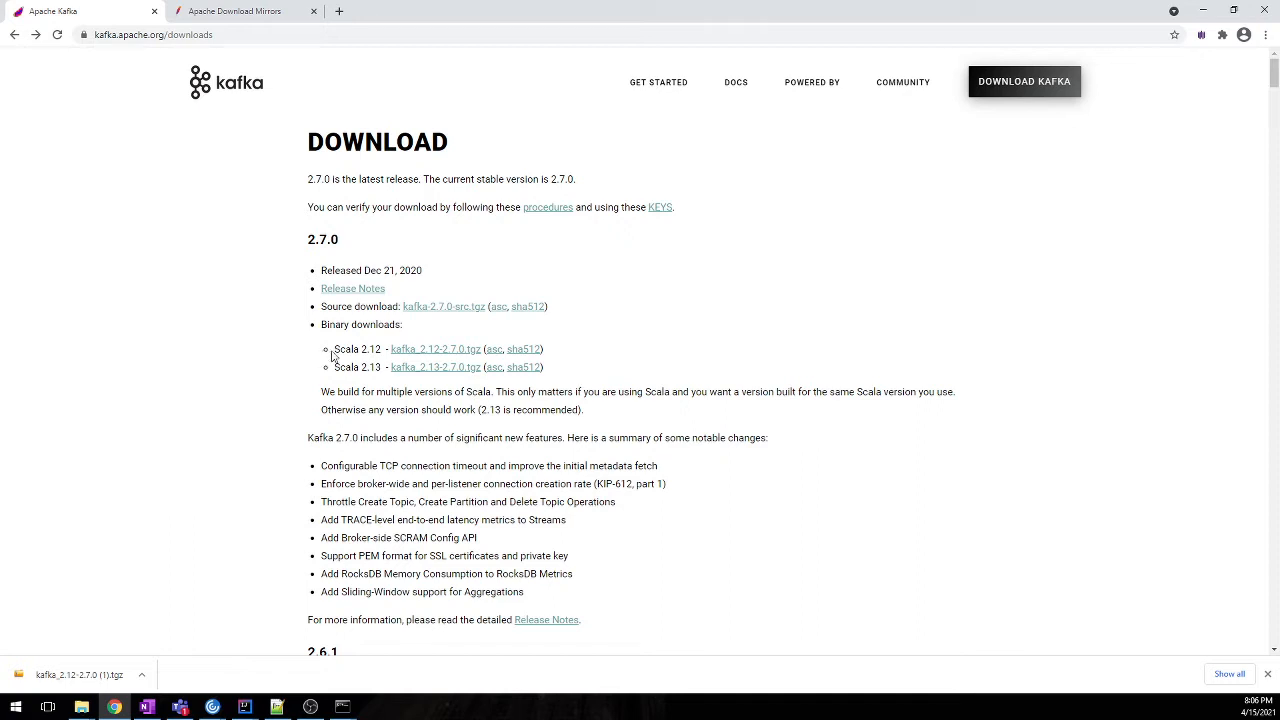
mouse_move(430, 349)
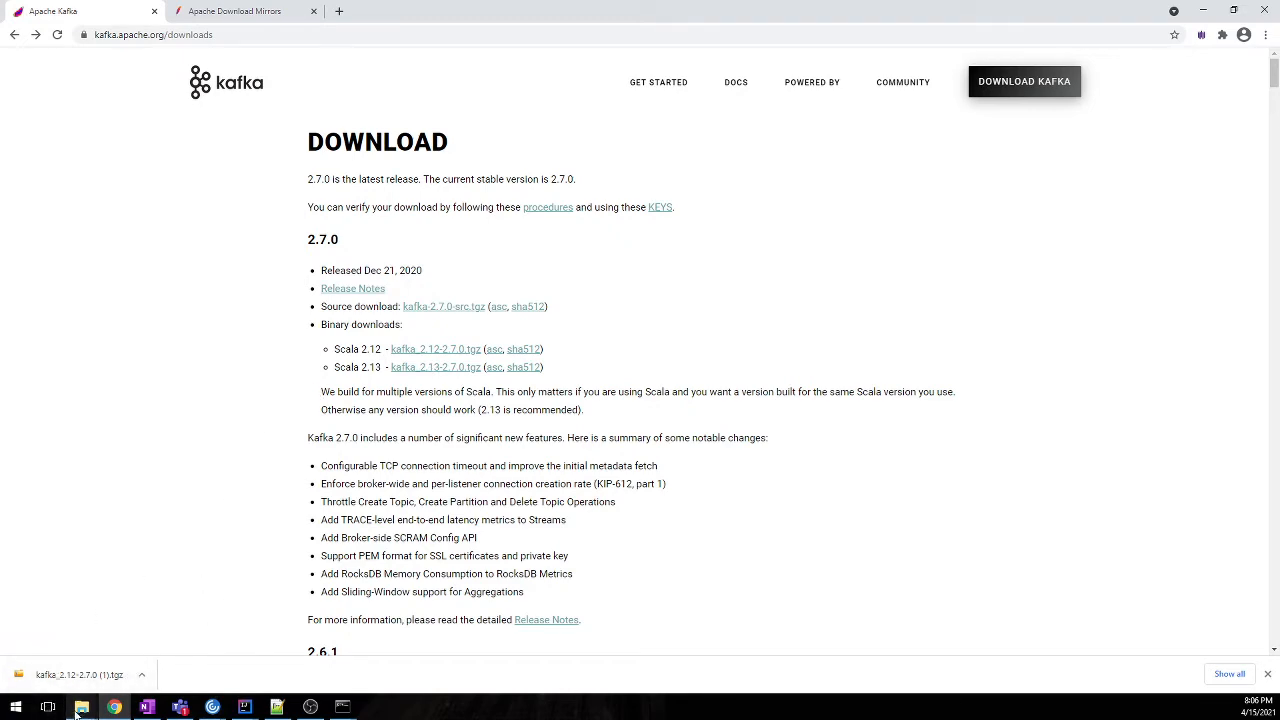
- Browse to the kafka_2.12-2.7.0 folder and look inside its data folder
click(79, 707)
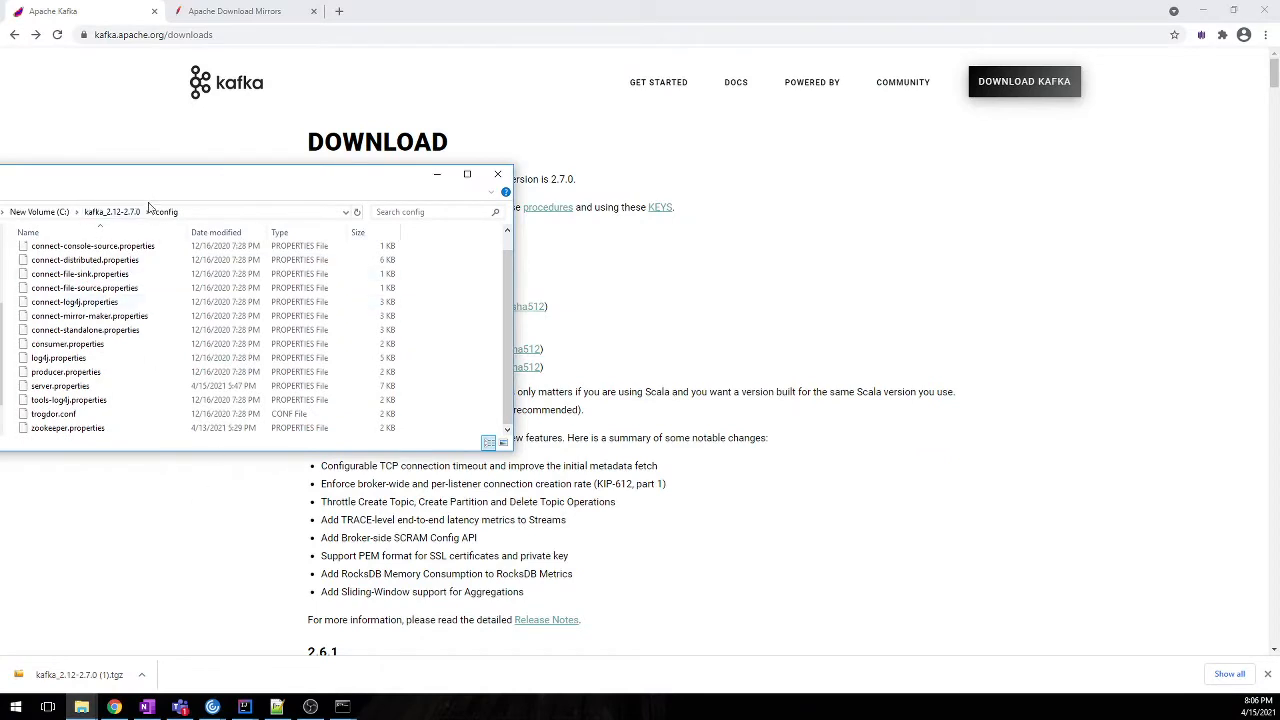
click(80, 273)
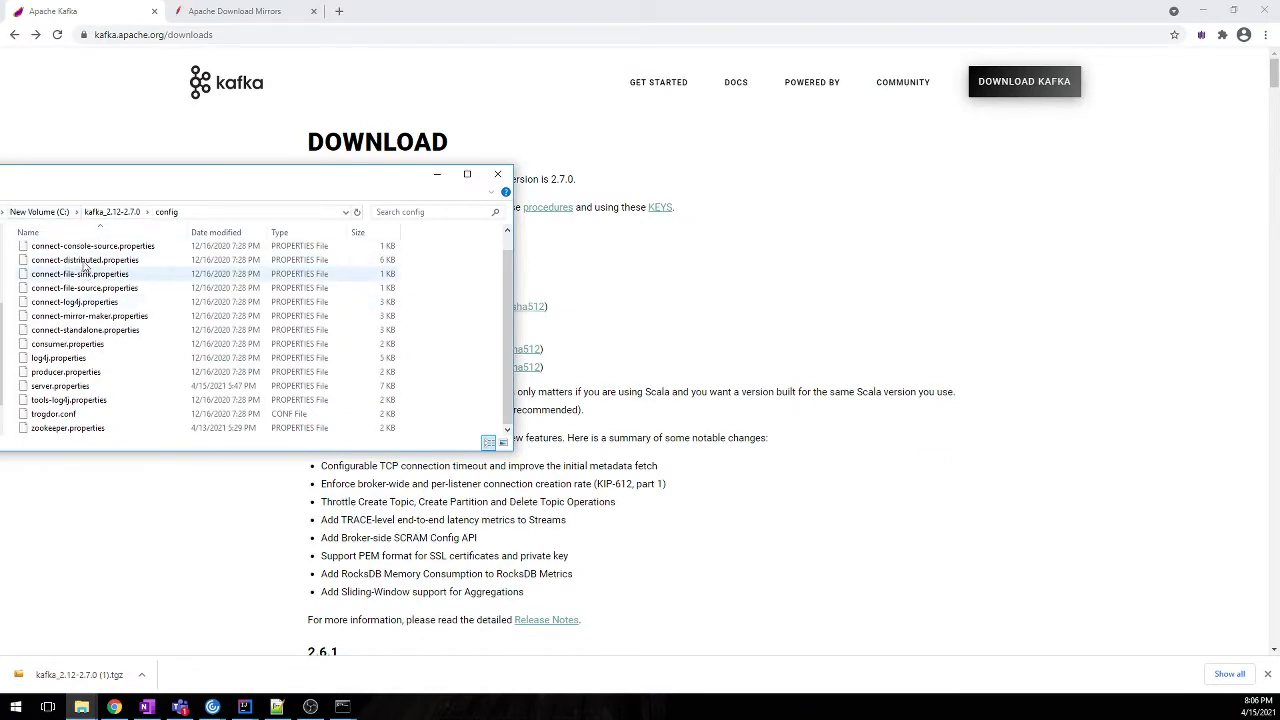
click(110, 211)
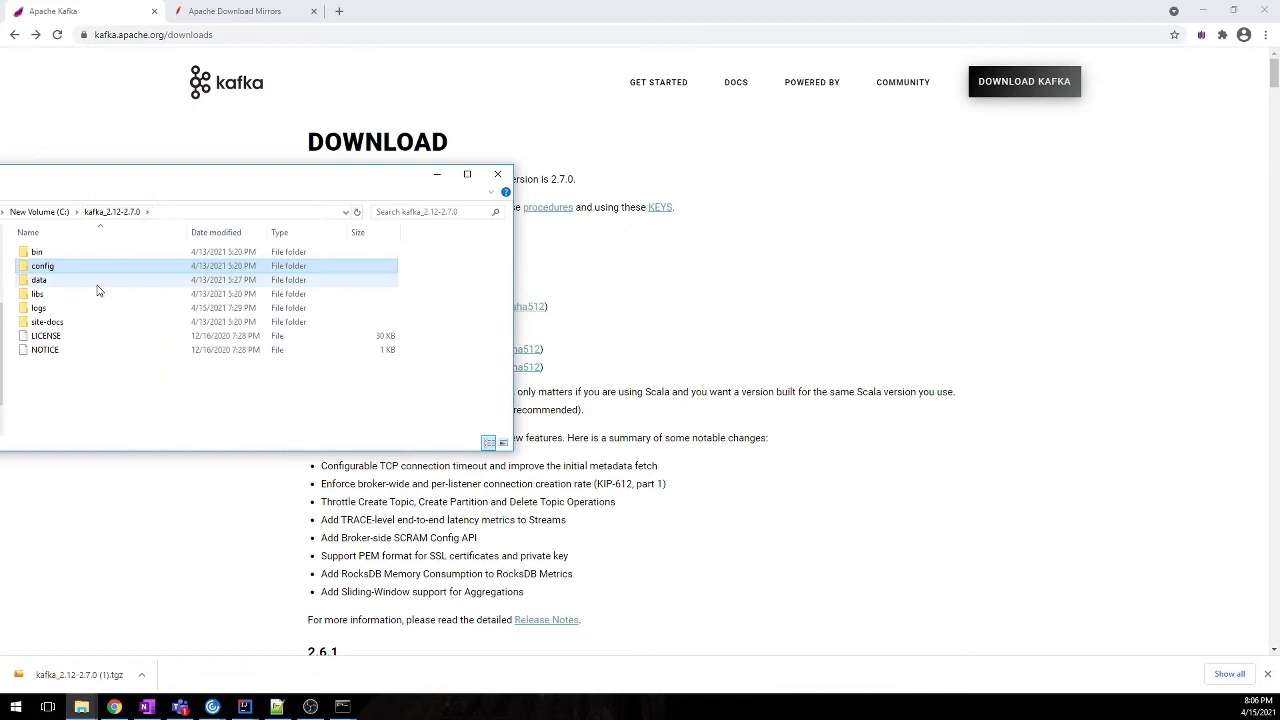
double_click(38, 279)
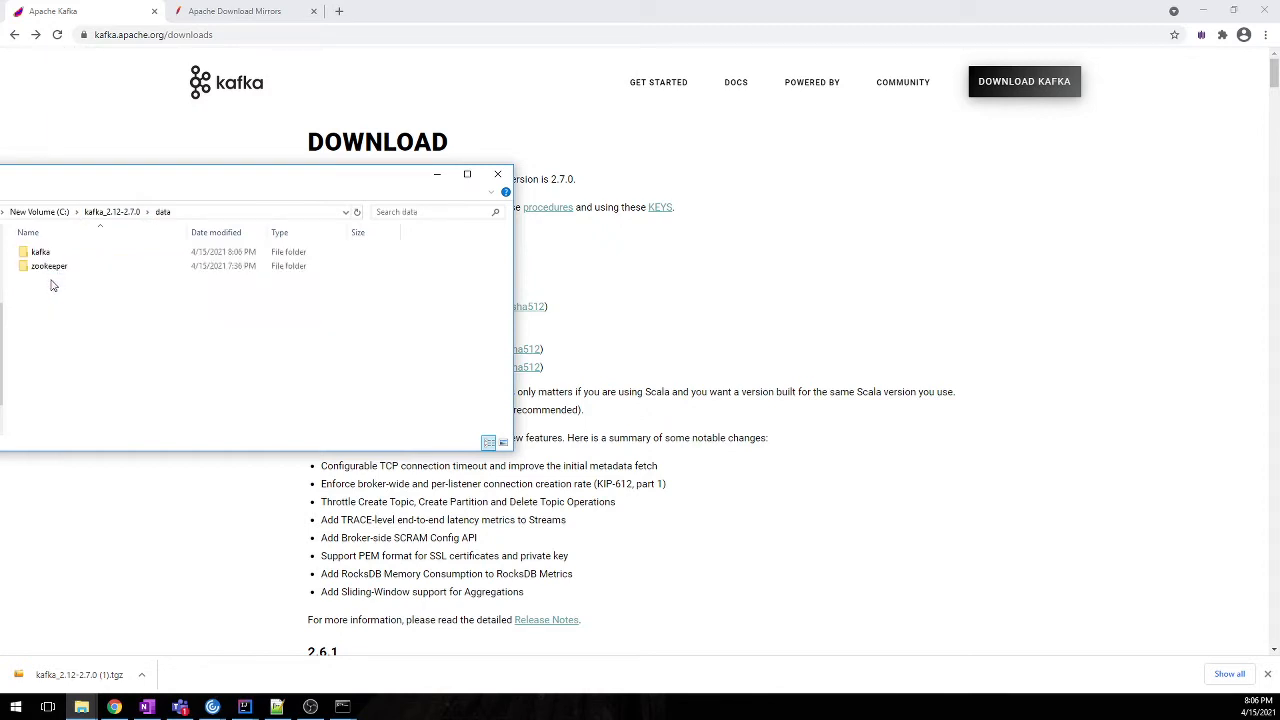
click(49, 266)
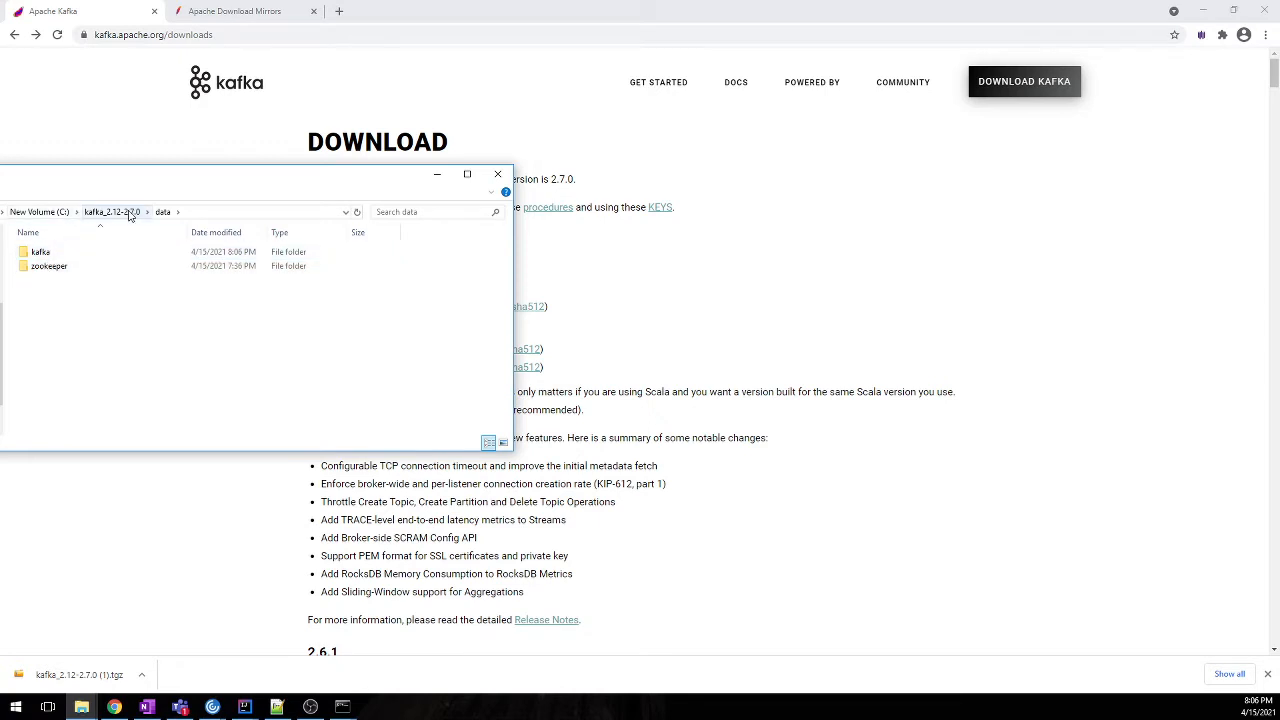
- Go back up and view the config folder with its properties files
click(110, 211)
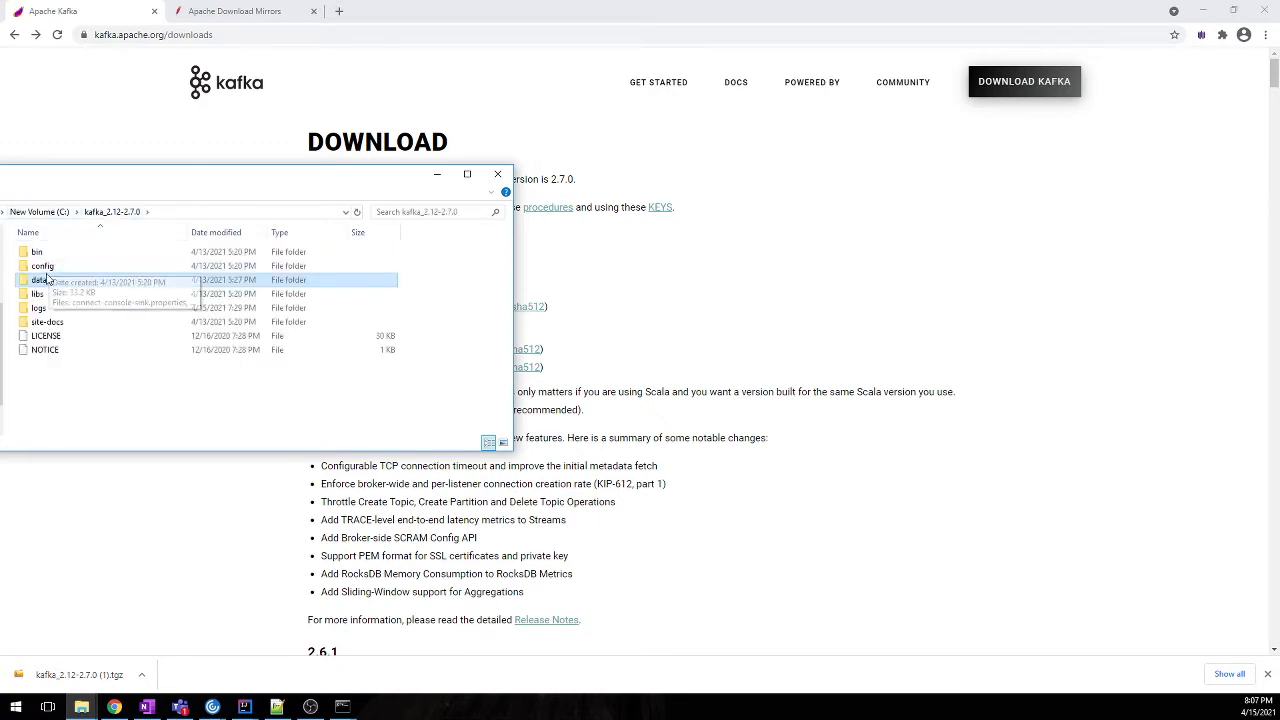
double_click(42, 266)
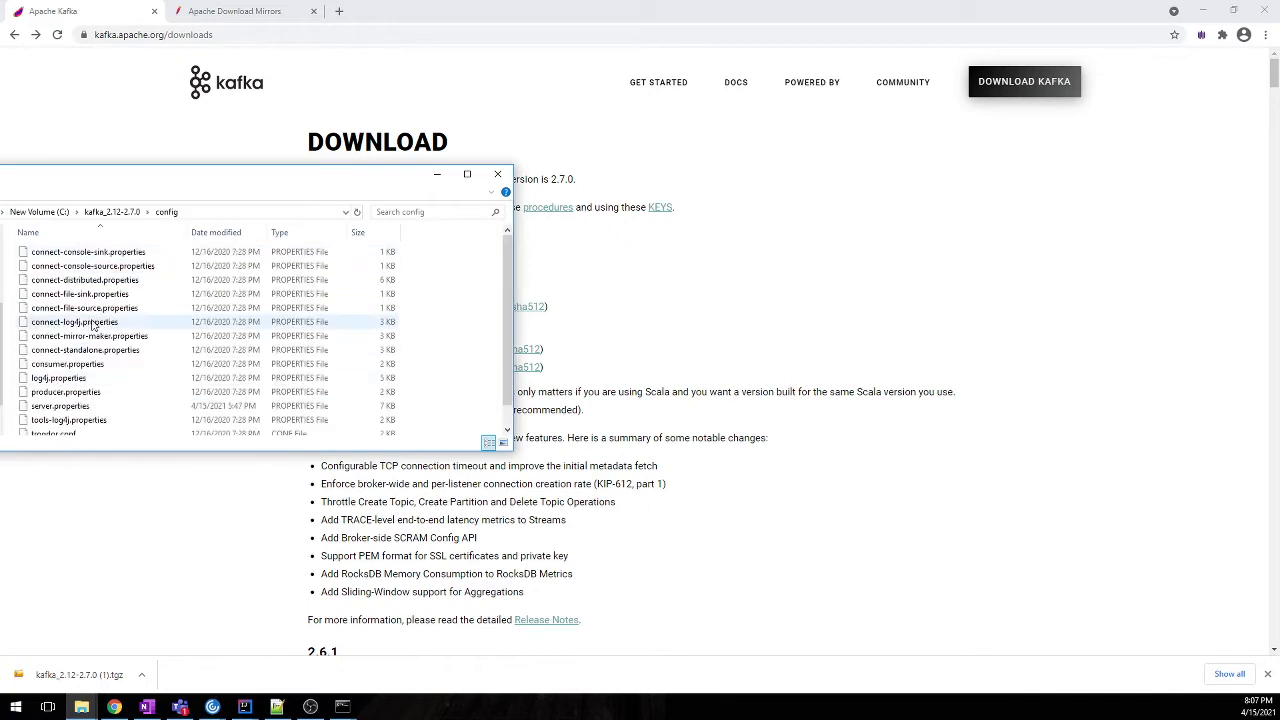
scroll(down, 3)
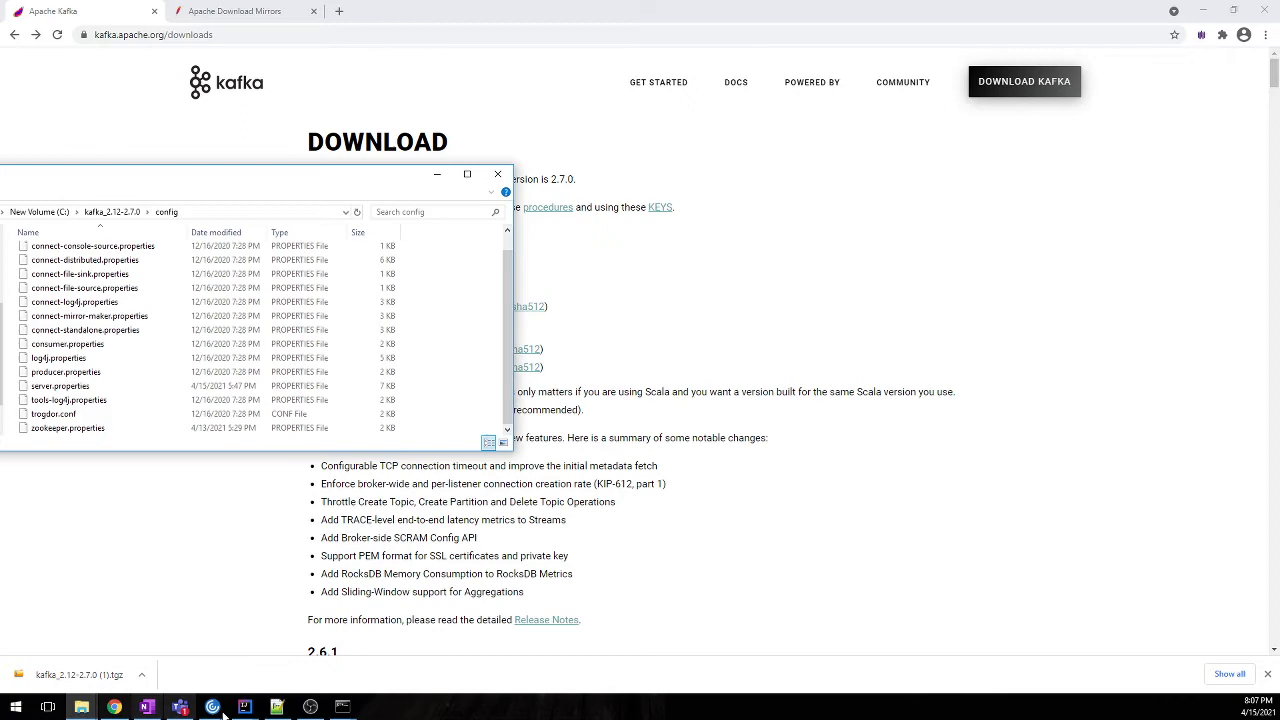
- Bring up Kafka_CLI.txt in Notepad++ with the topic, producer and consumer commands
click(276, 707)
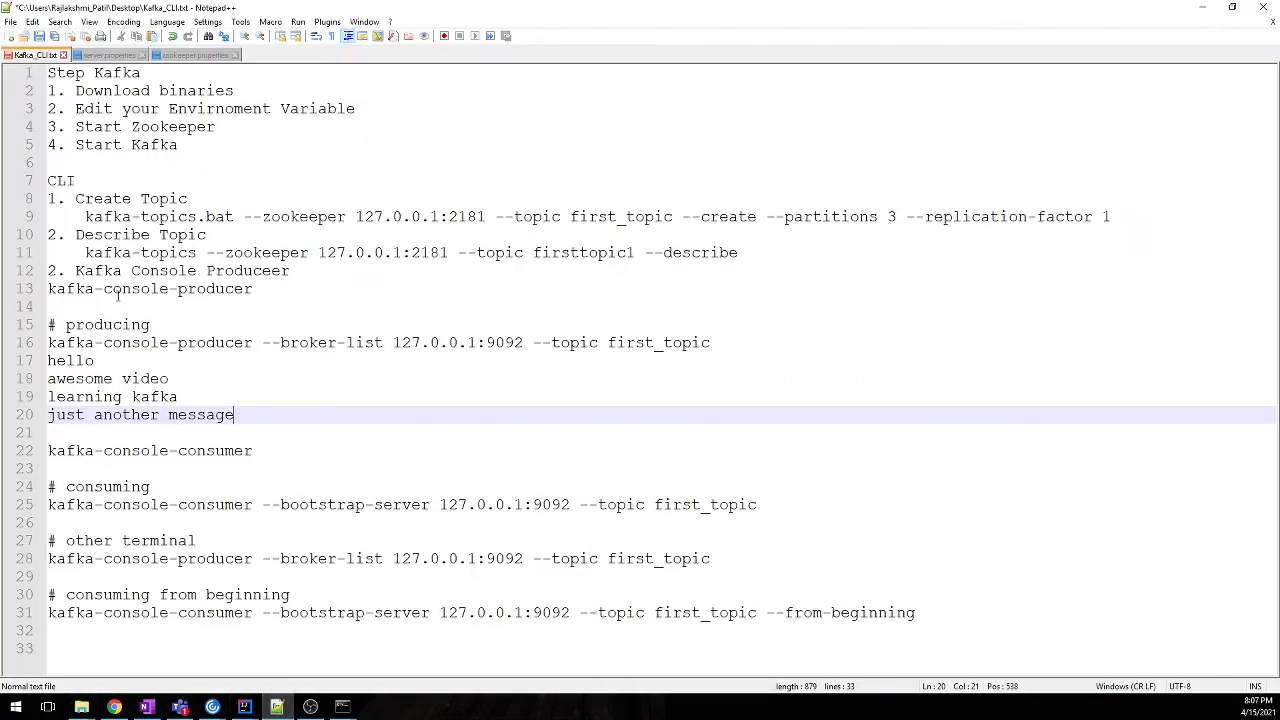
click(108, 55)
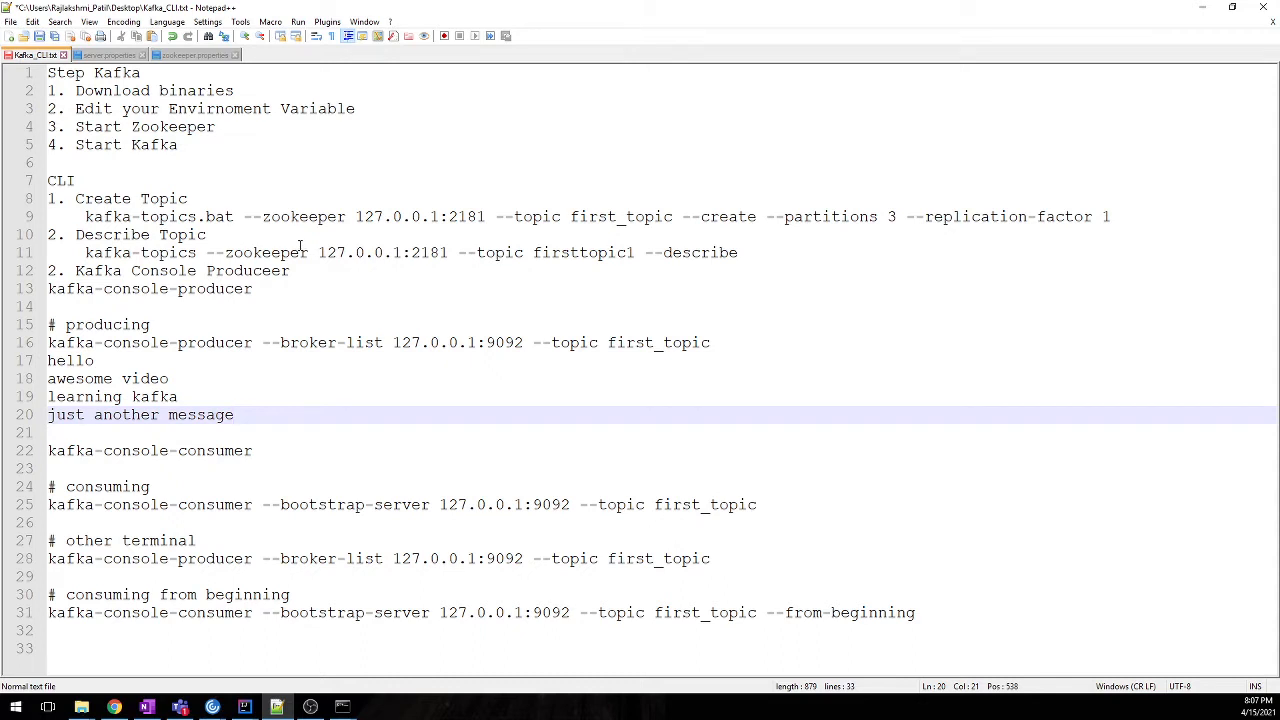
click(233, 414)
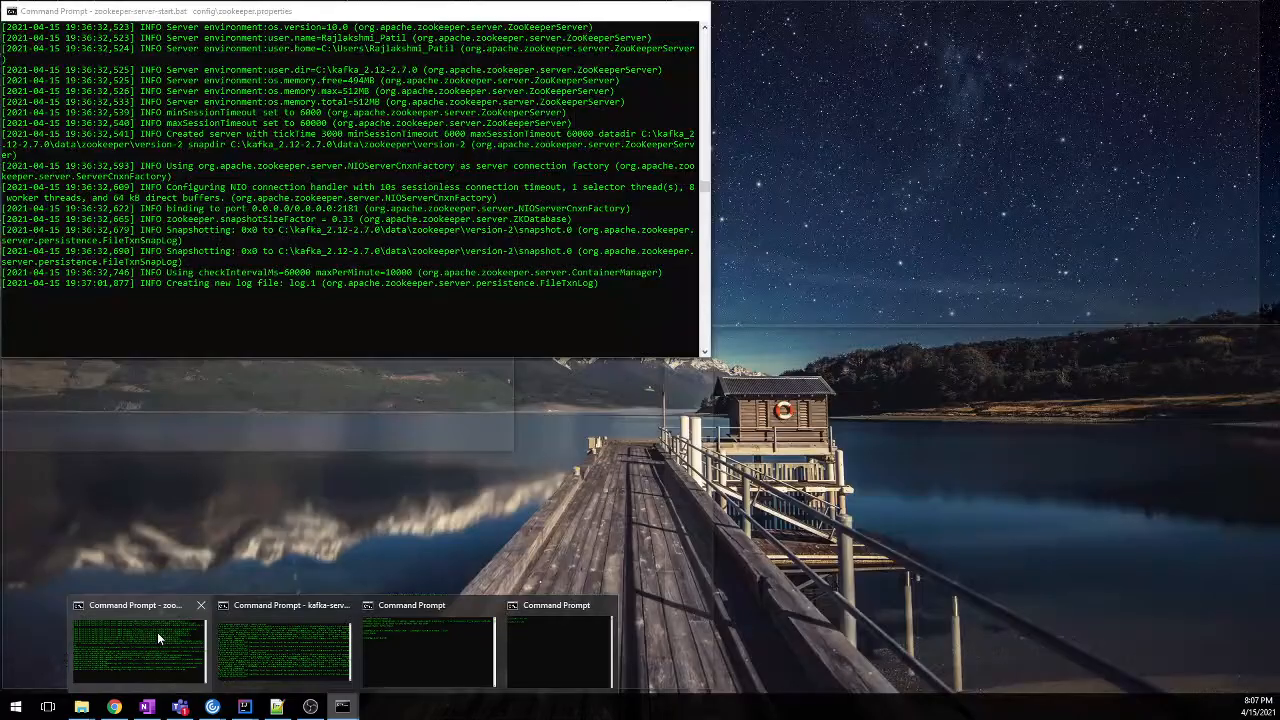
- Show the running ZooKeeper server console from the Command Prompt taskbar group
click(283, 650)
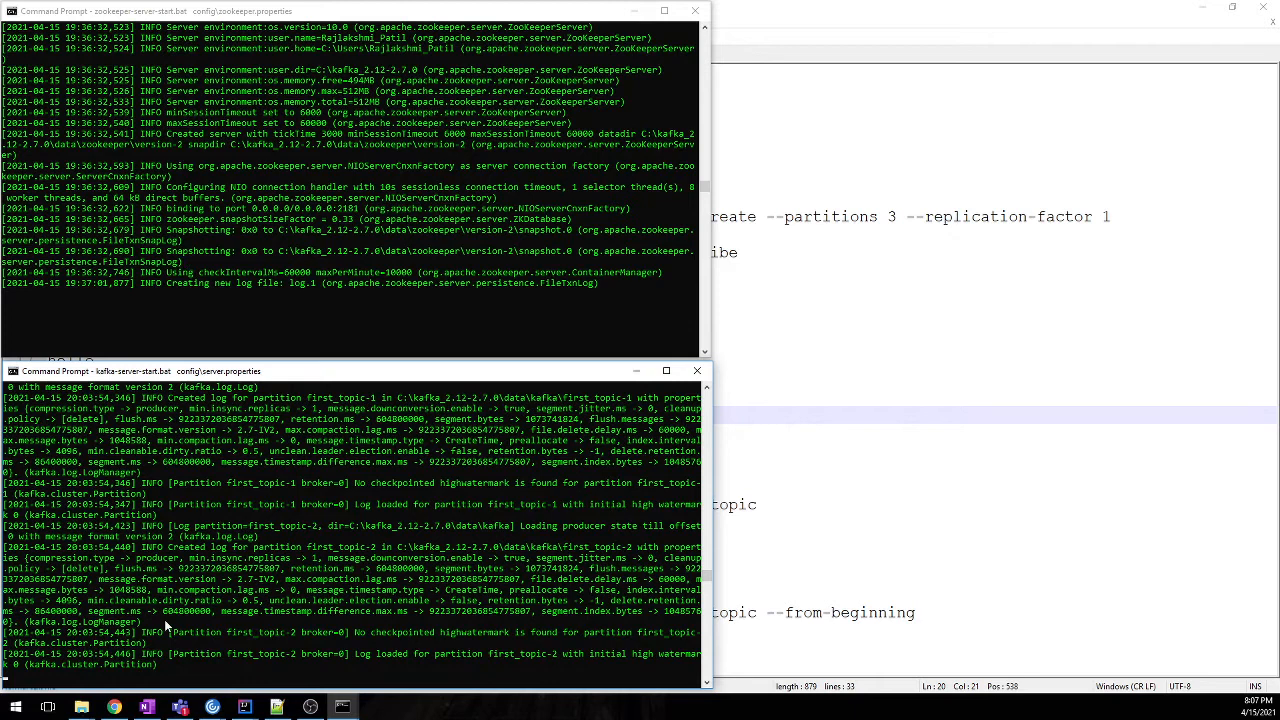
mouse_move(230, 515)
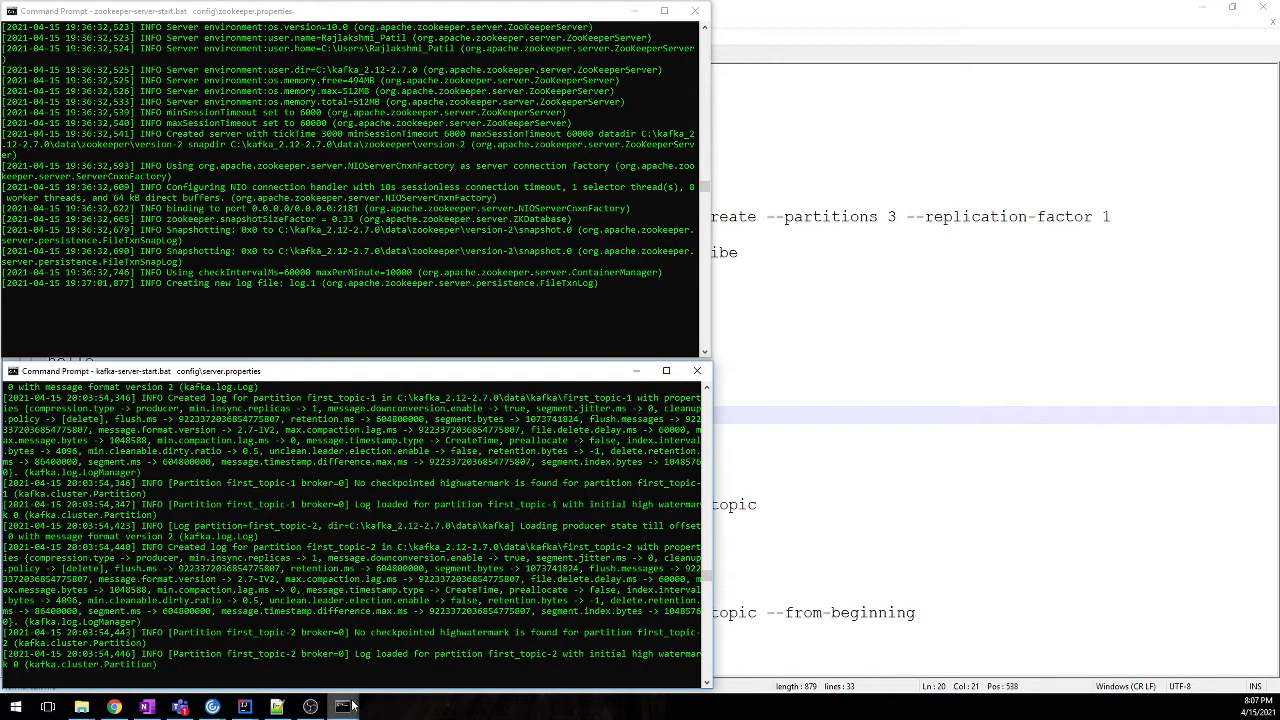
- Recall the kafka-topics --list command in the topic console, then return to the notes
click(342, 706)
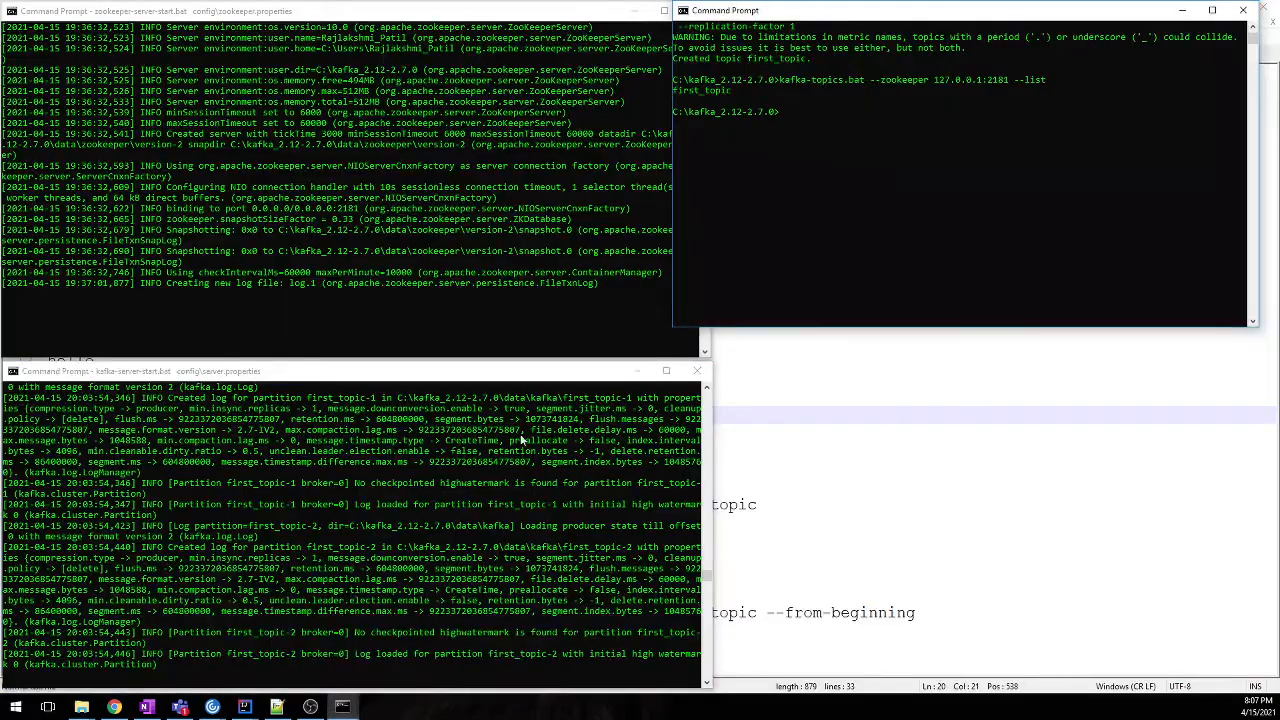
mouse_move(705, 38)
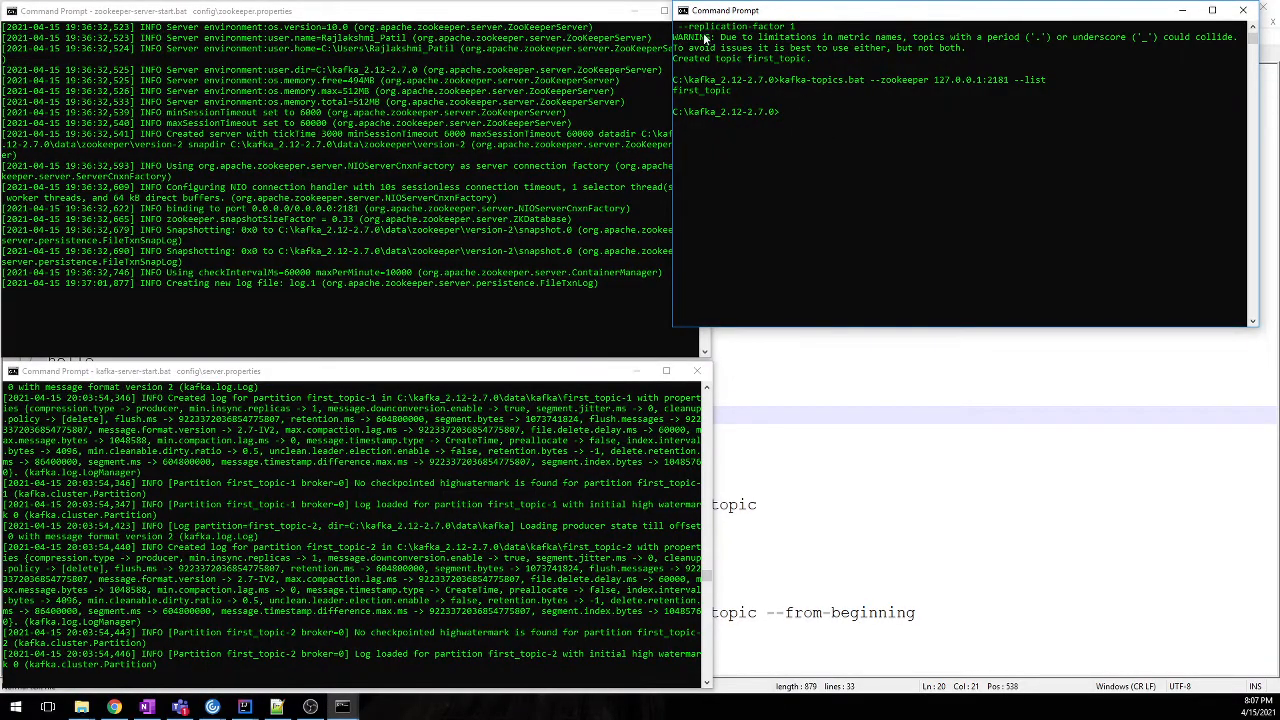
mouse_move(868, 140)
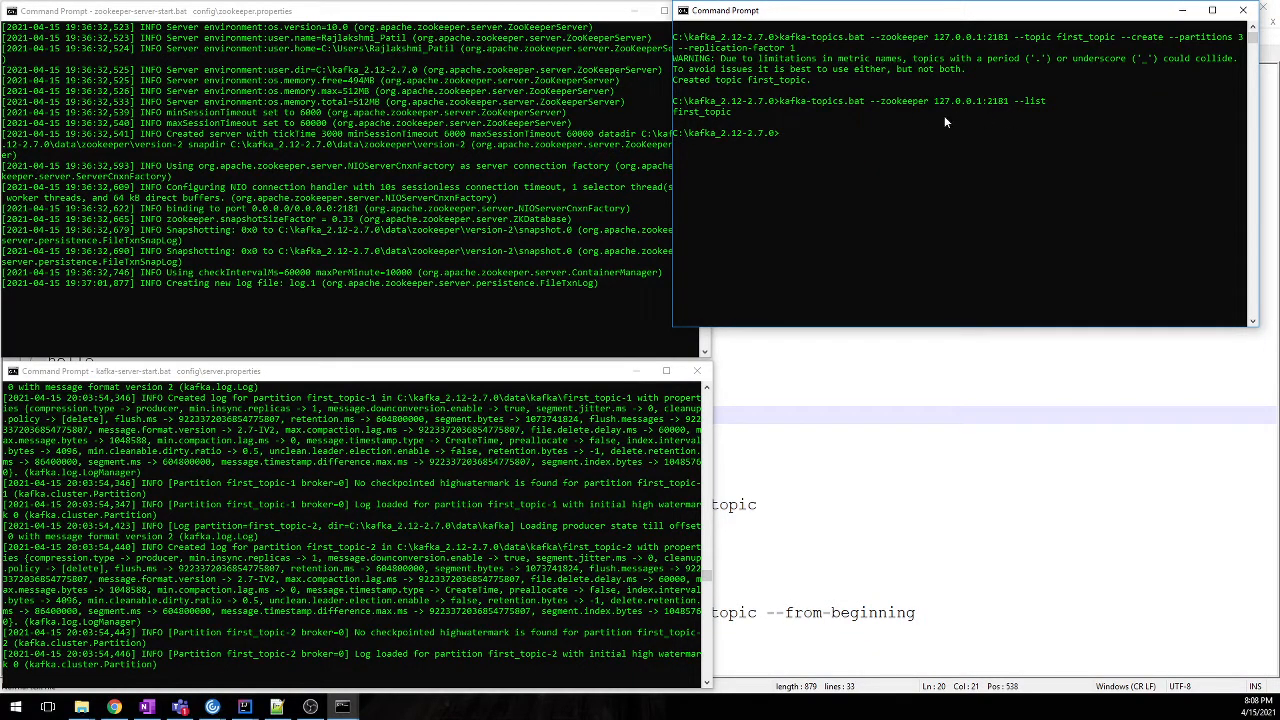
mouse_move(778, 136)
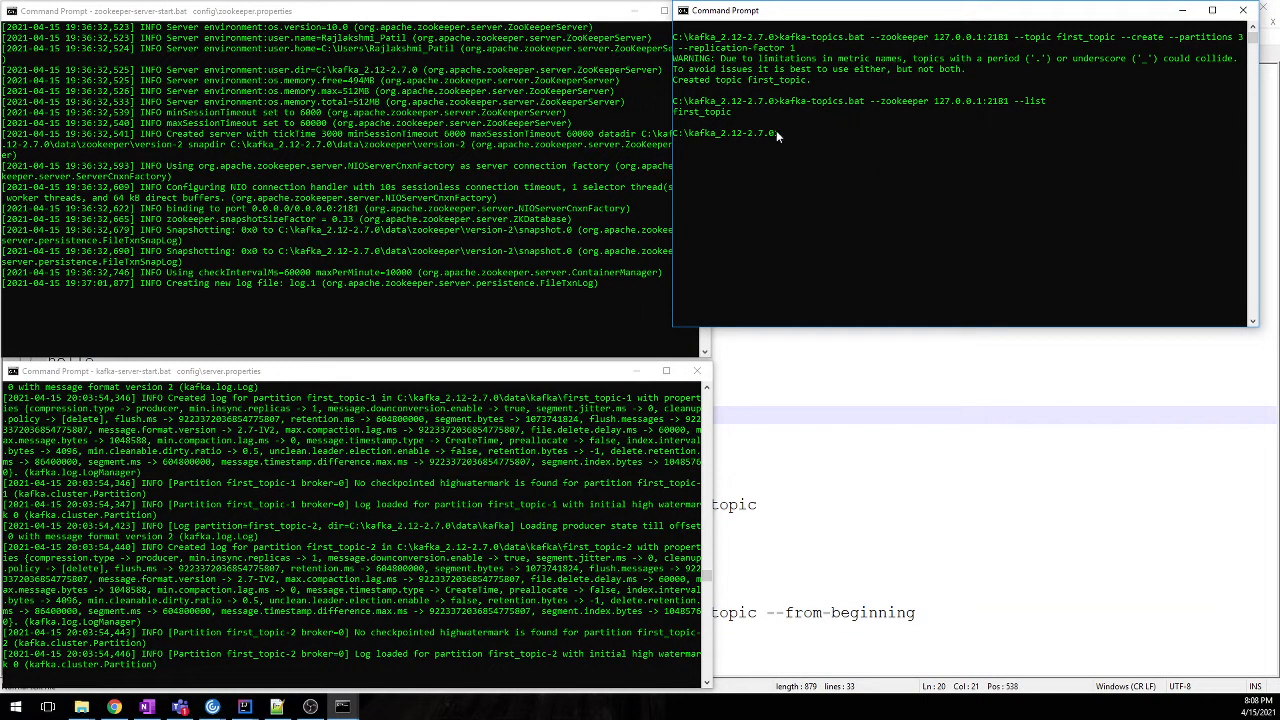
mouse_move(799, 146)
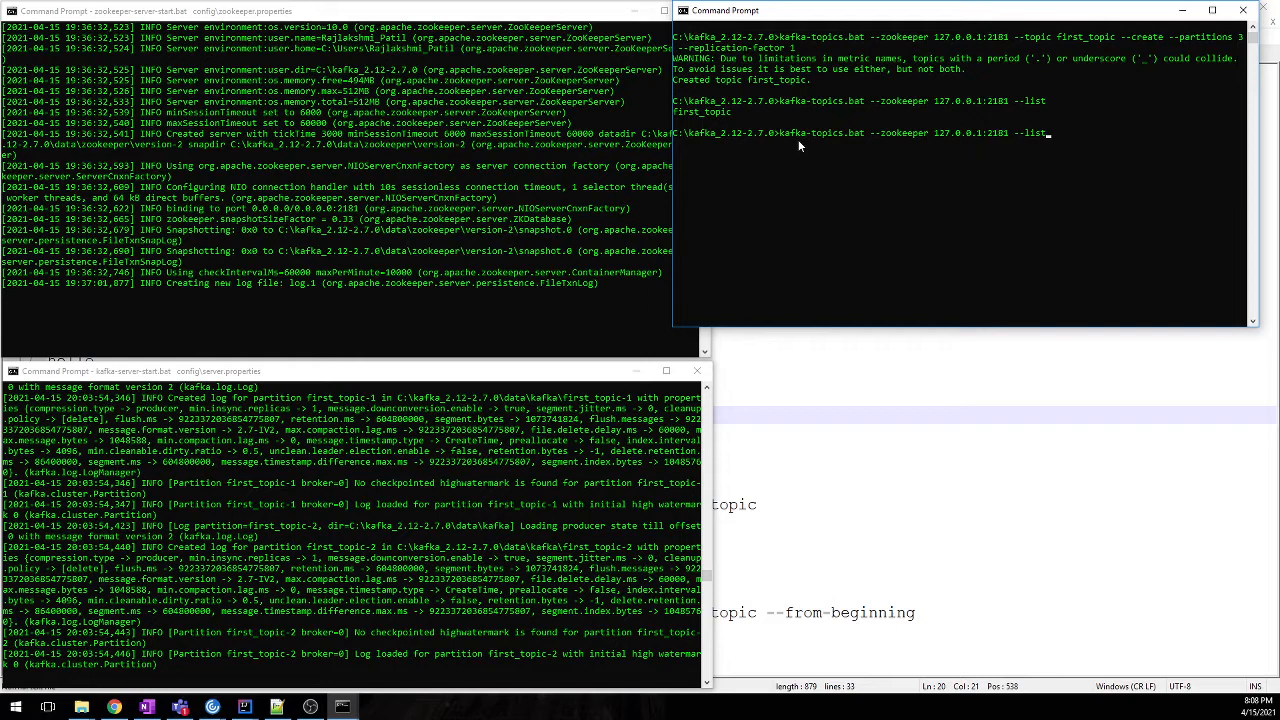
mouse_move(935, 475)
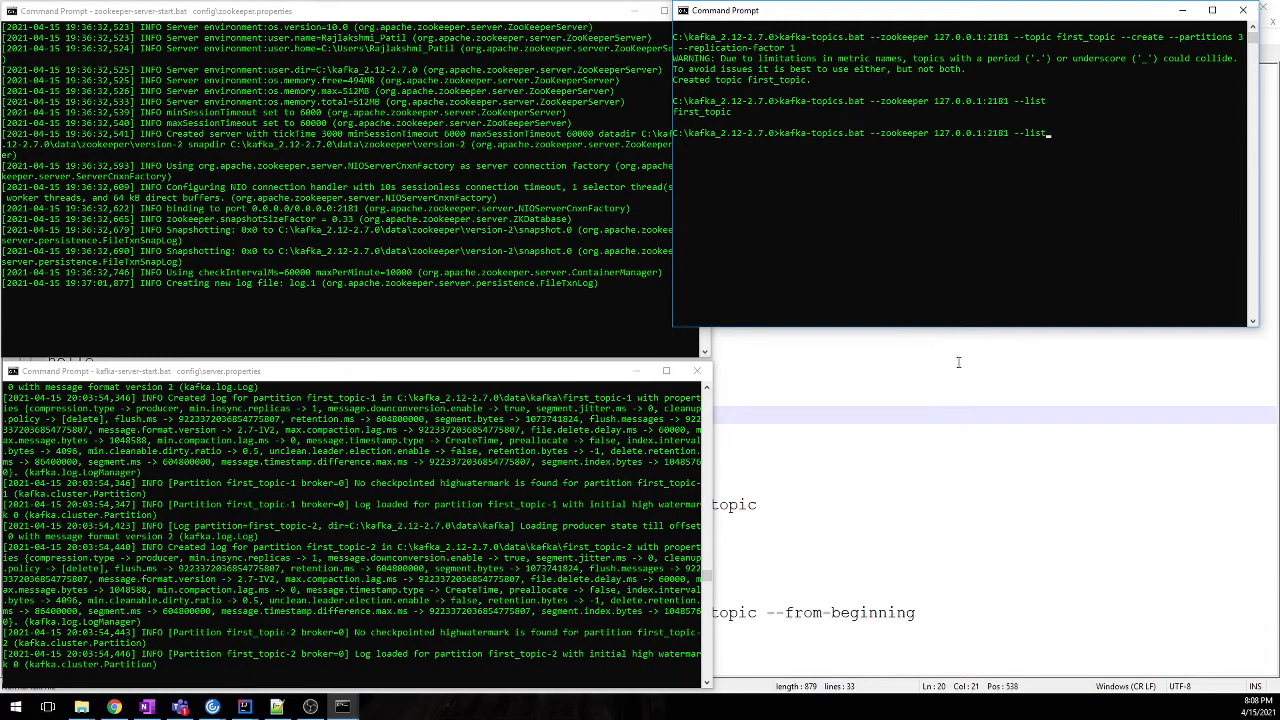
click(276, 707)
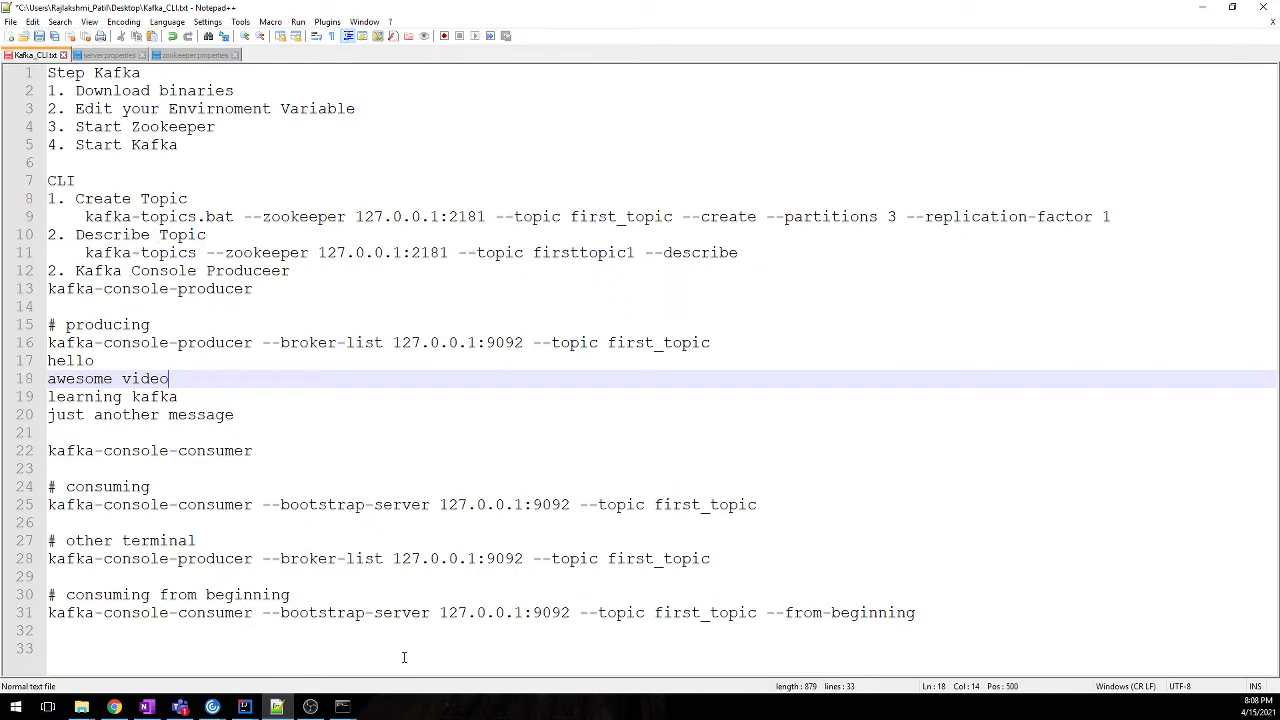
mouse_move(342, 707)
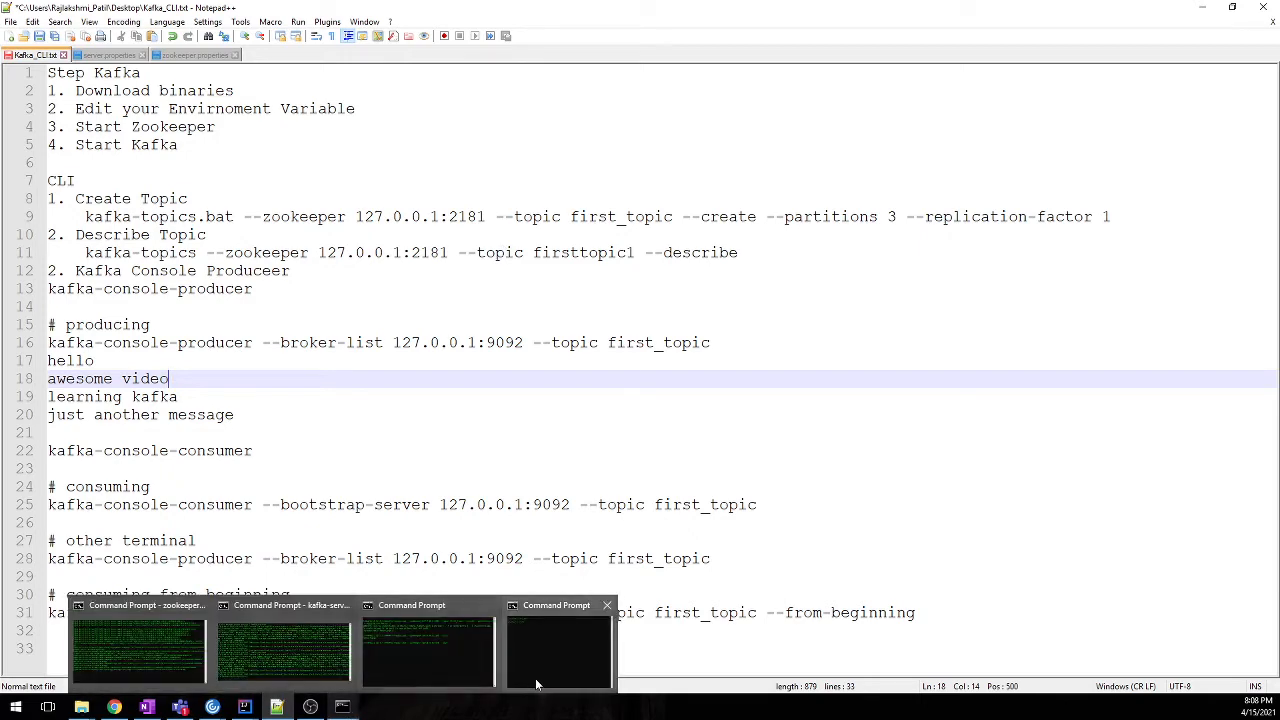
- Run kafka-topics.bat --zookeeper 127.0.0.1:2181 --topic first_topic --describe
click(557, 650)
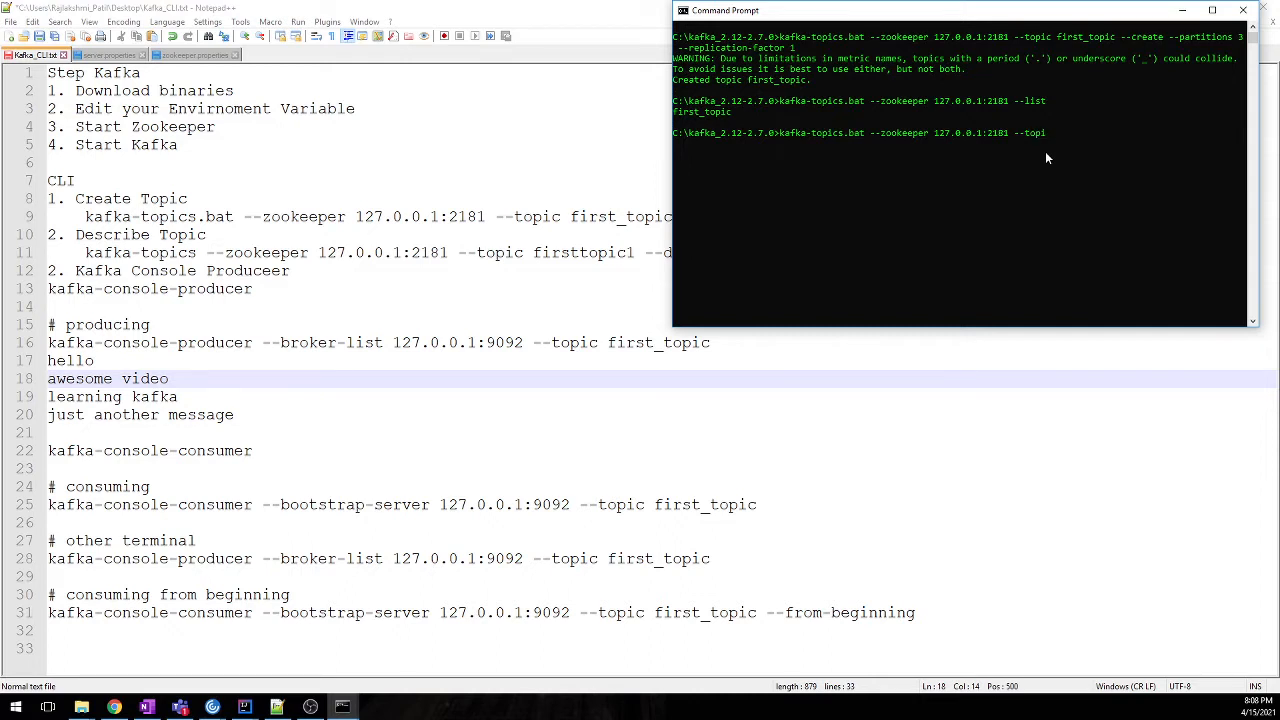
text(c --)
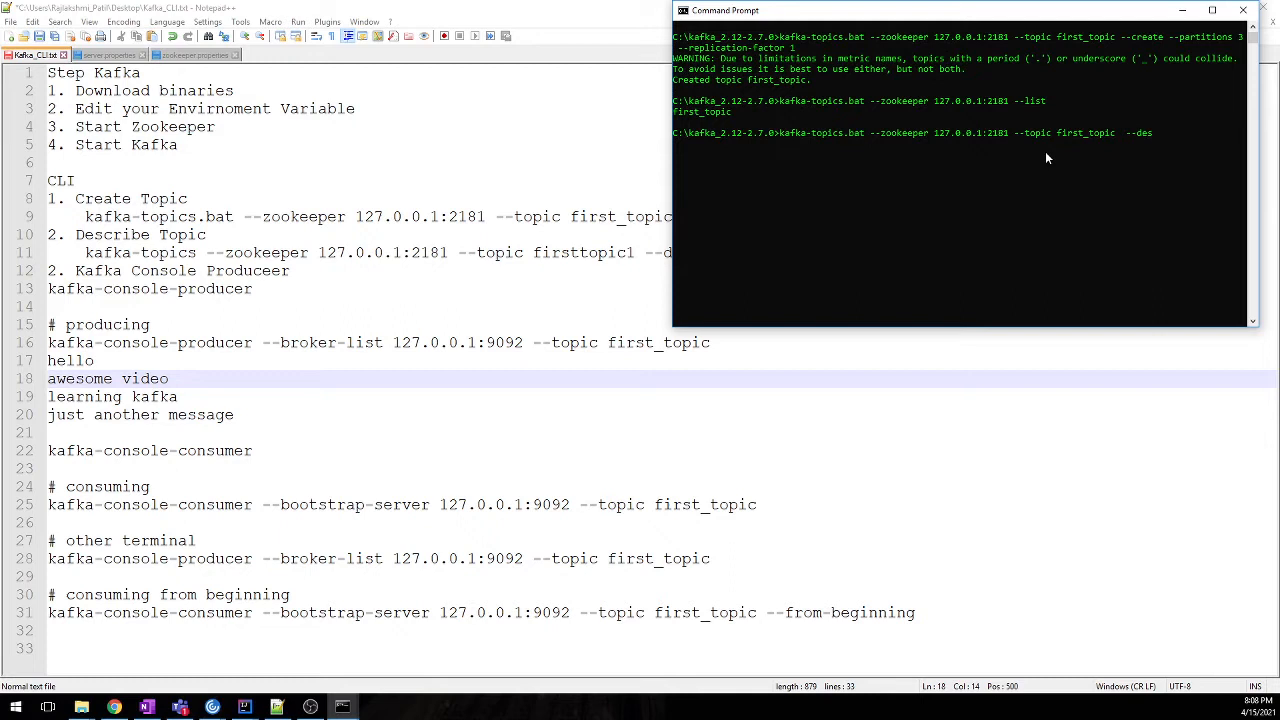
text(cribe)
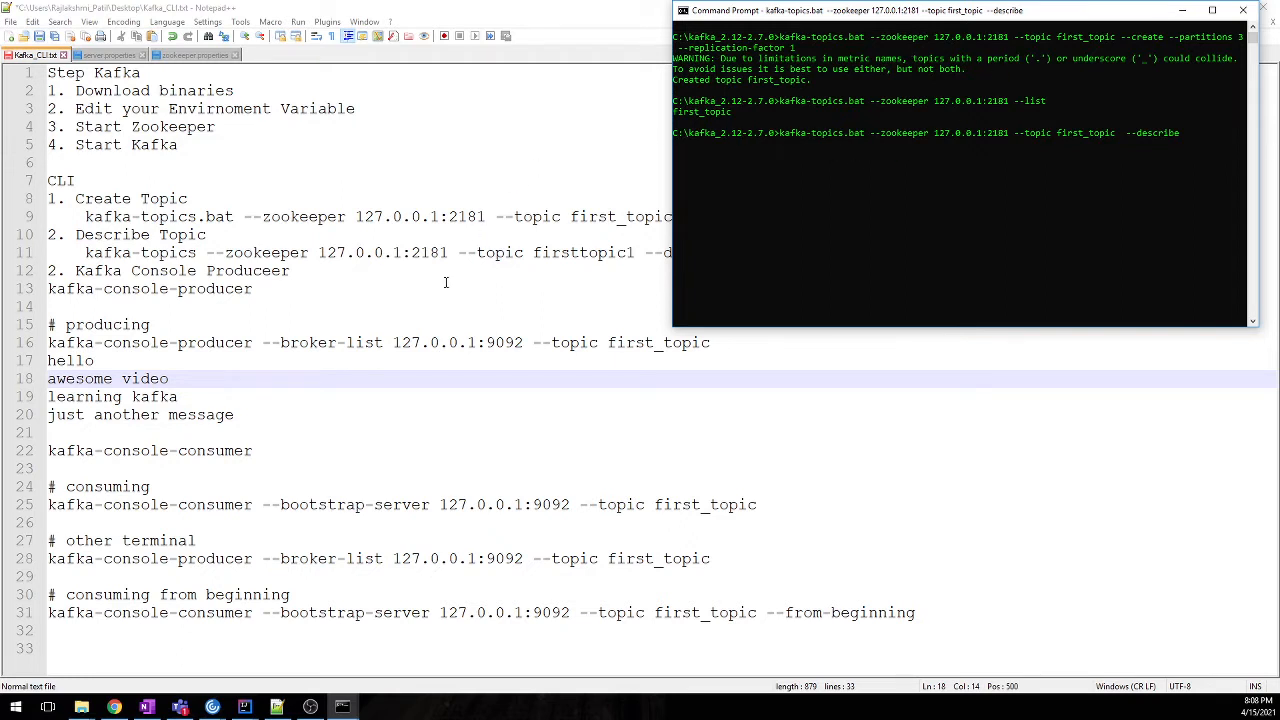
key(Return)
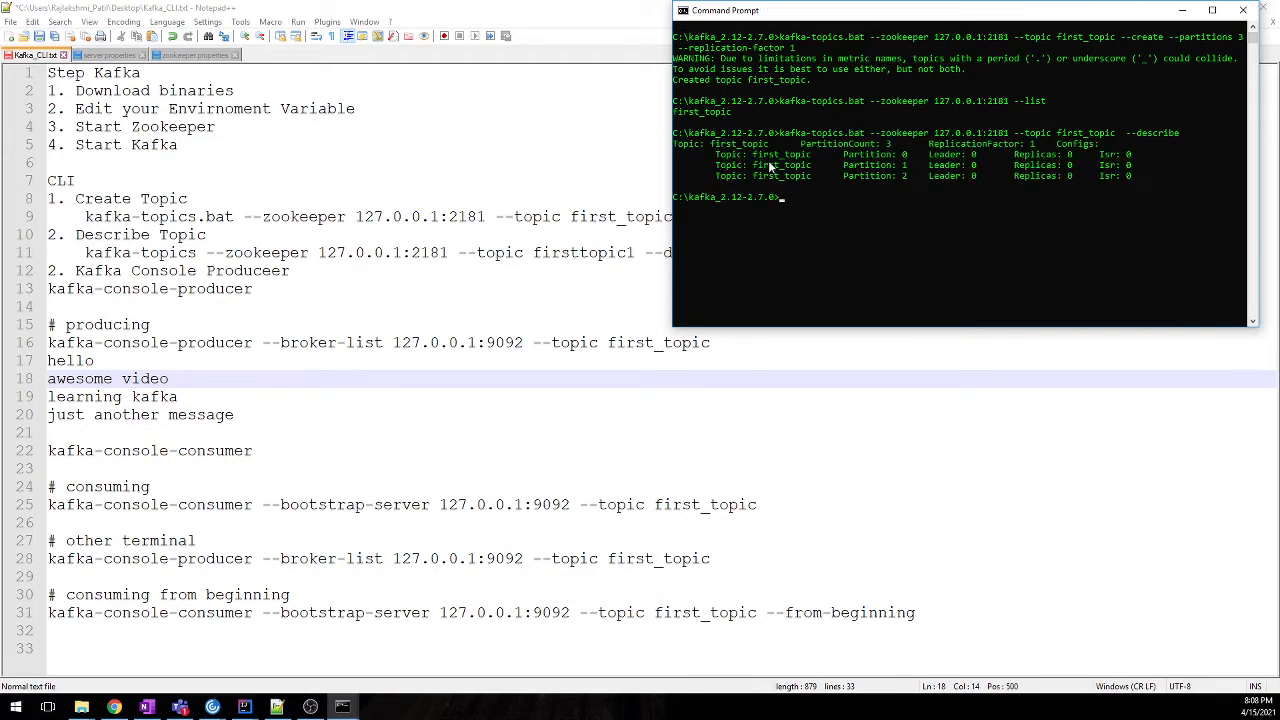
mouse_move(1055, 168)
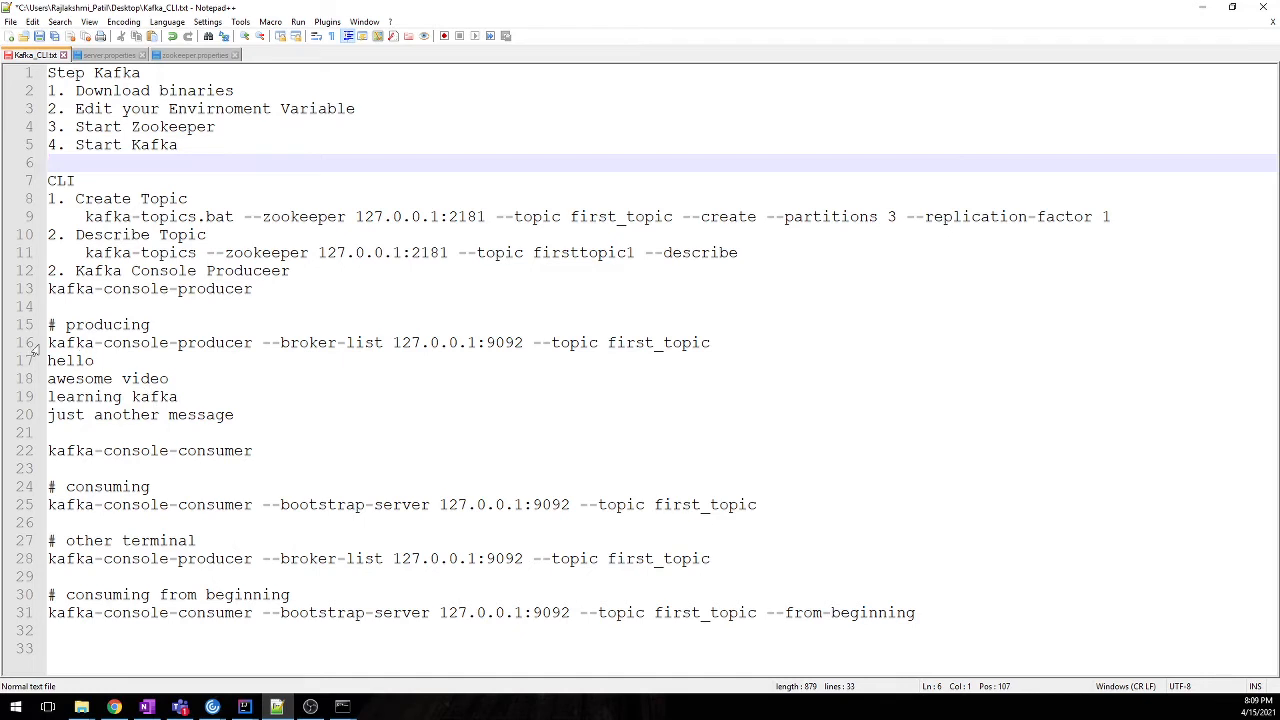
- Copy and run kafka-console-producer --broker-list 127.0.0.1:9092 --topic first_topic
triple_click(375, 342)
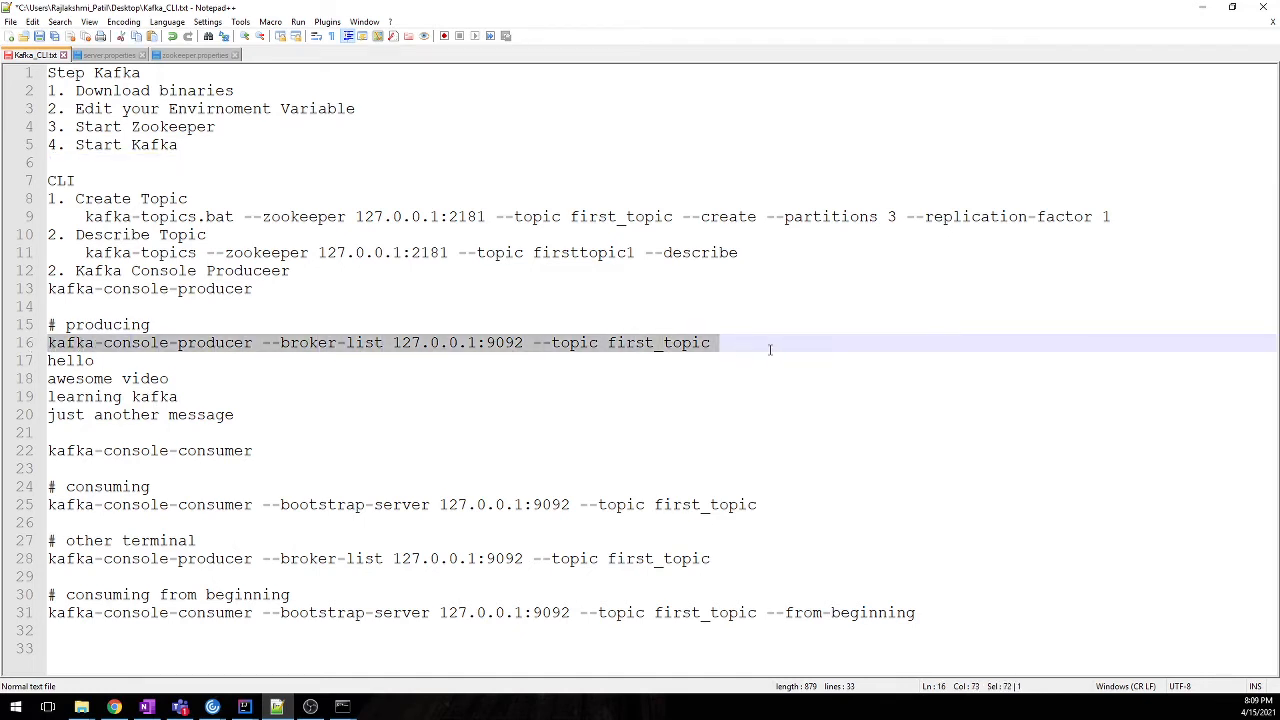
right_click(670, 343)
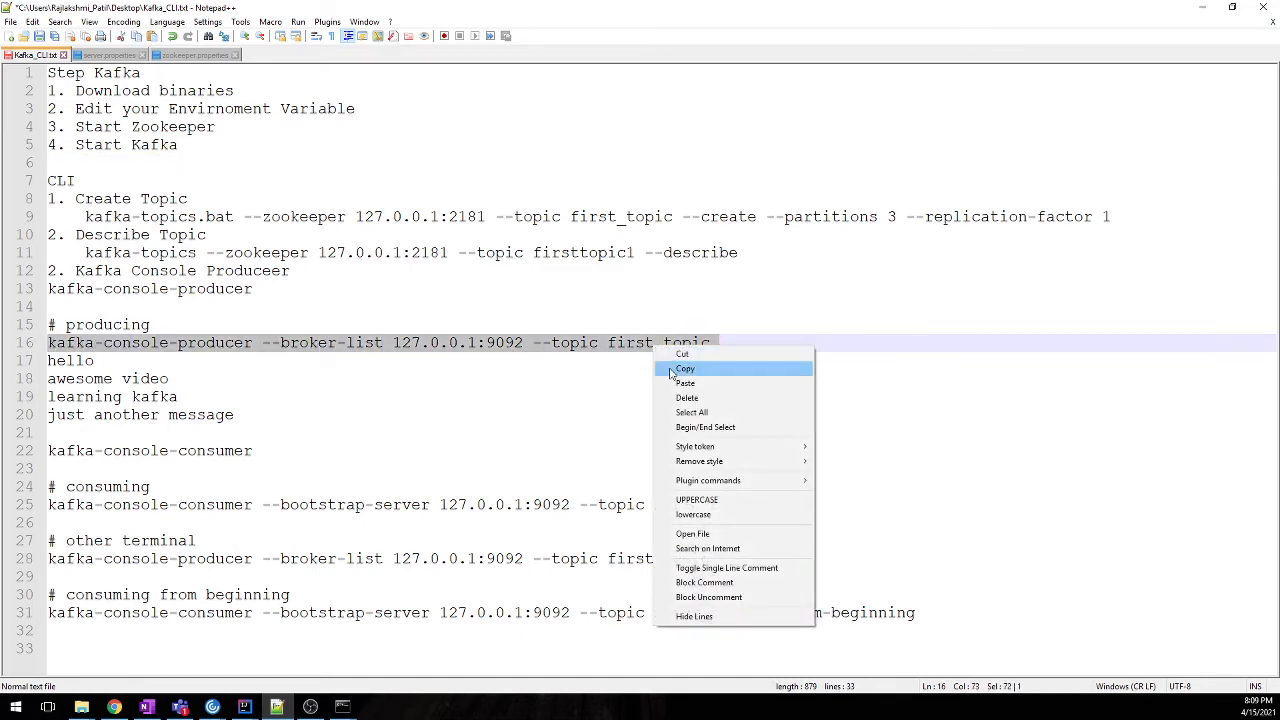
click(685, 368)
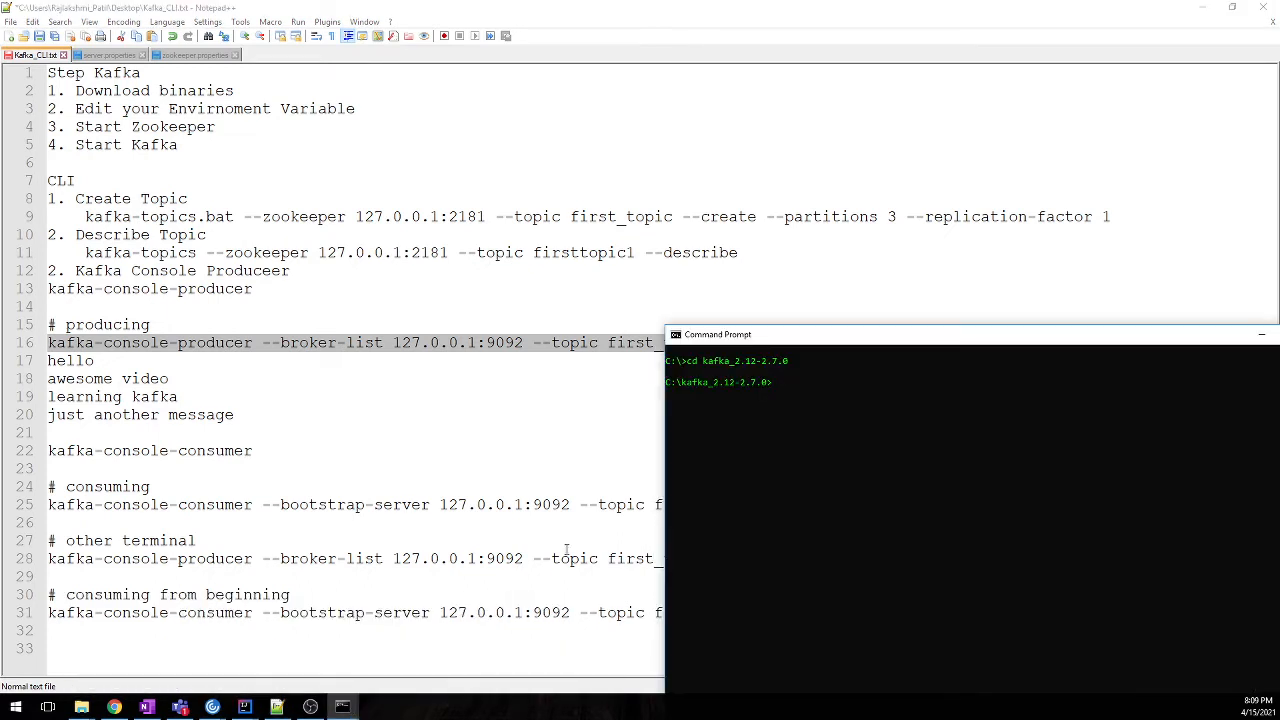
text(kafka-console-producer --broker-list 127.0.0.1:9092 --topic first_topic)
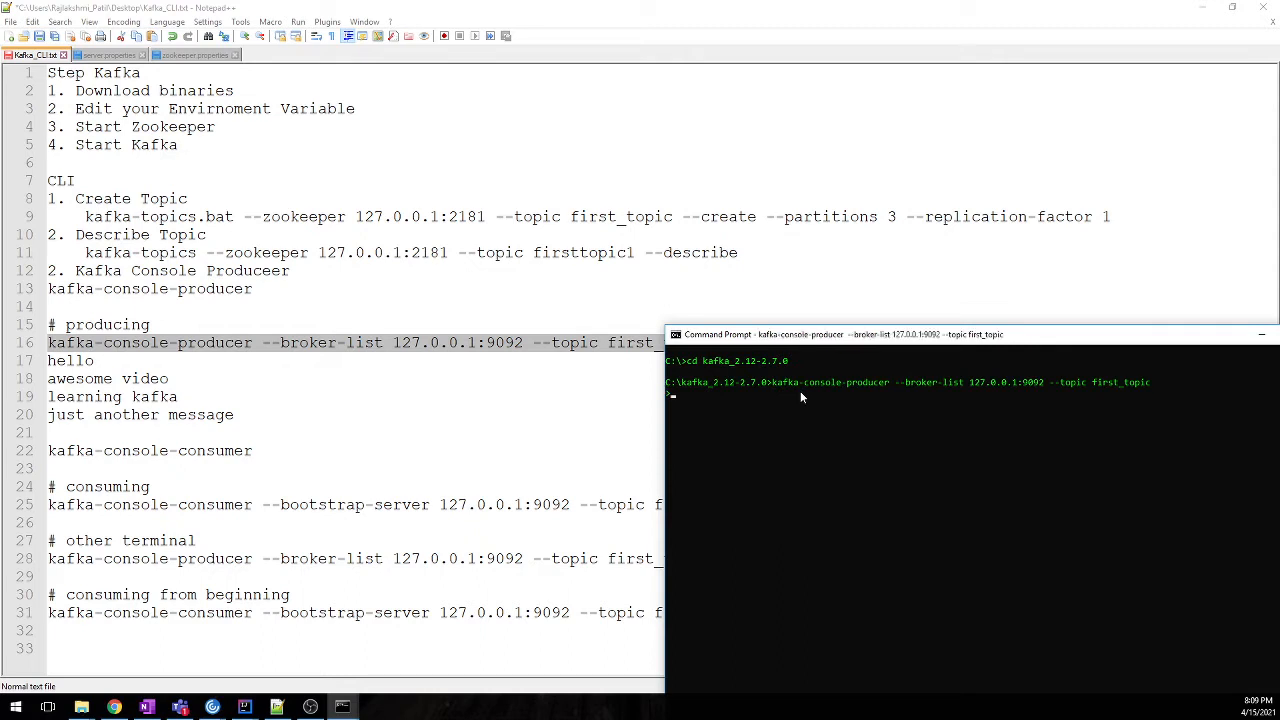
- Send the messages hi, welcome to start tech, just another msg and hello
text(h1)
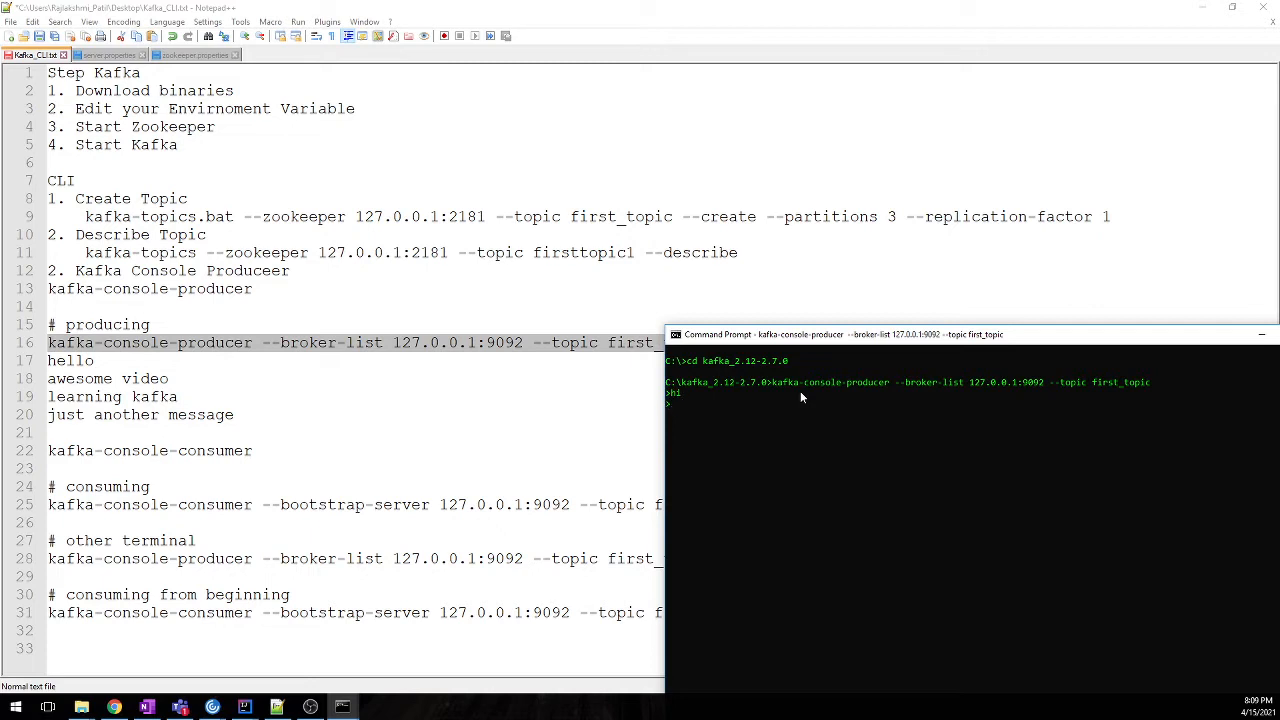
text(welcome to start tech)
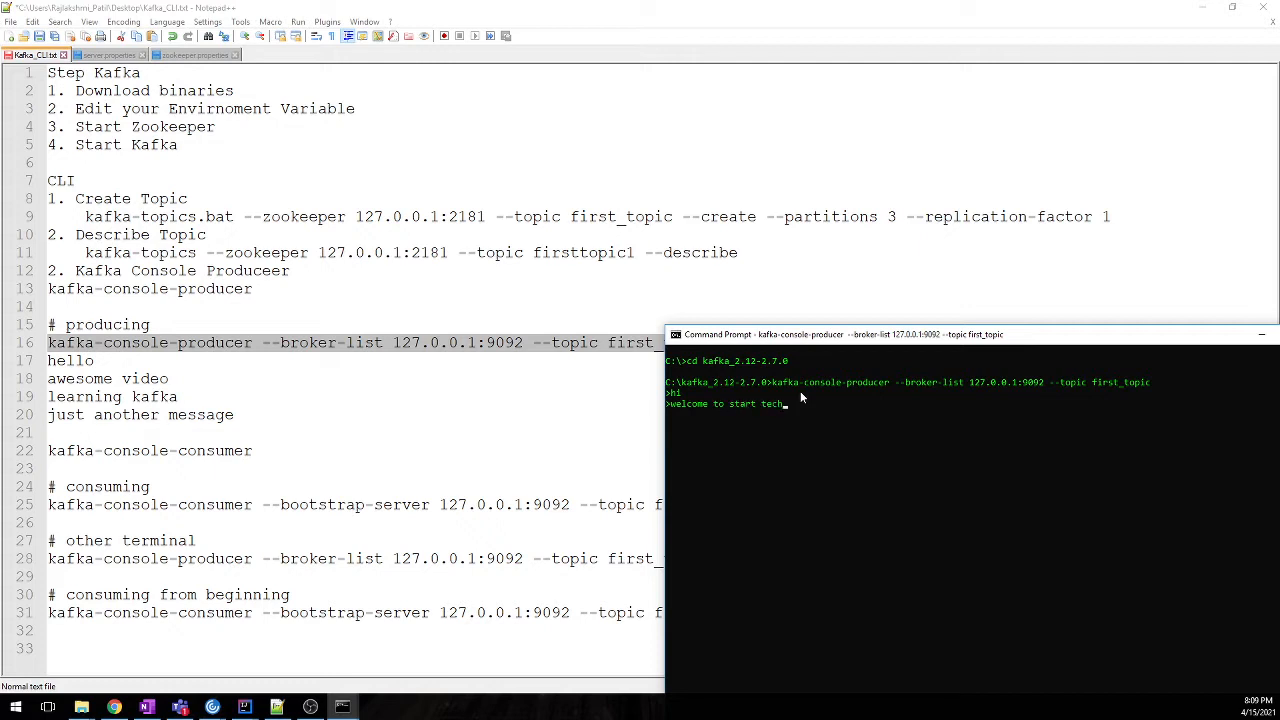
key(Return)
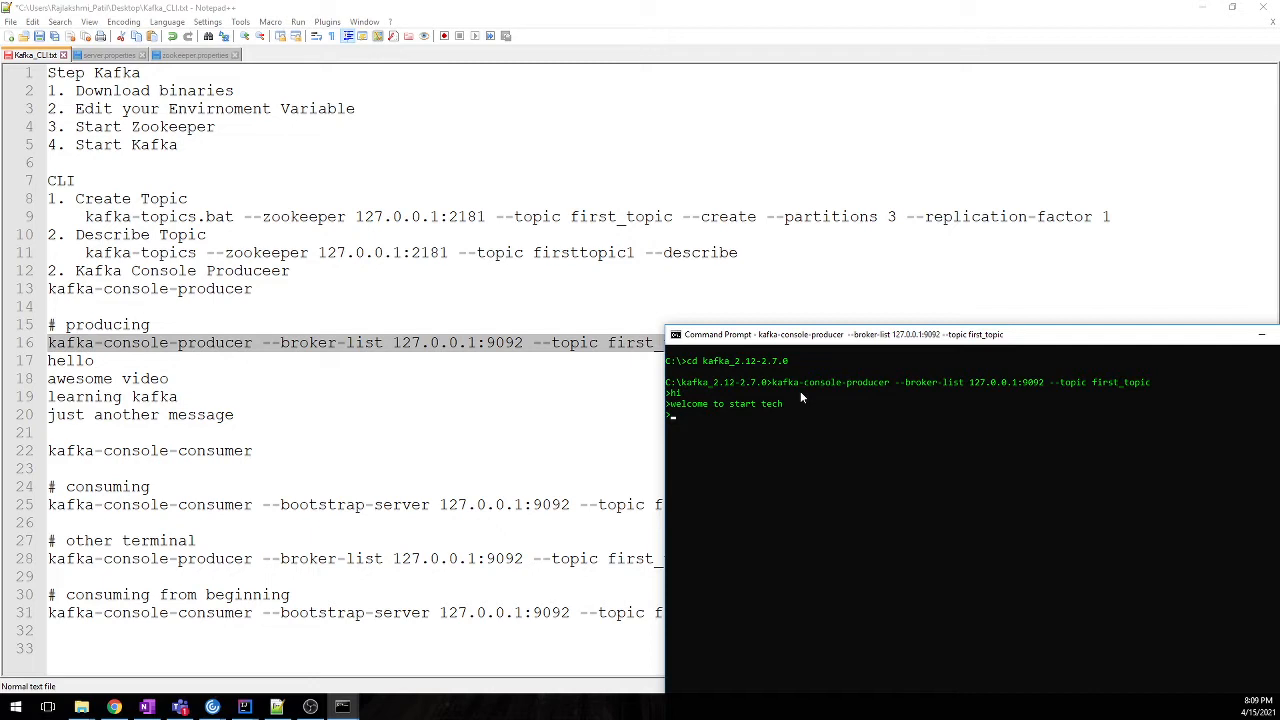
text(just anoth)
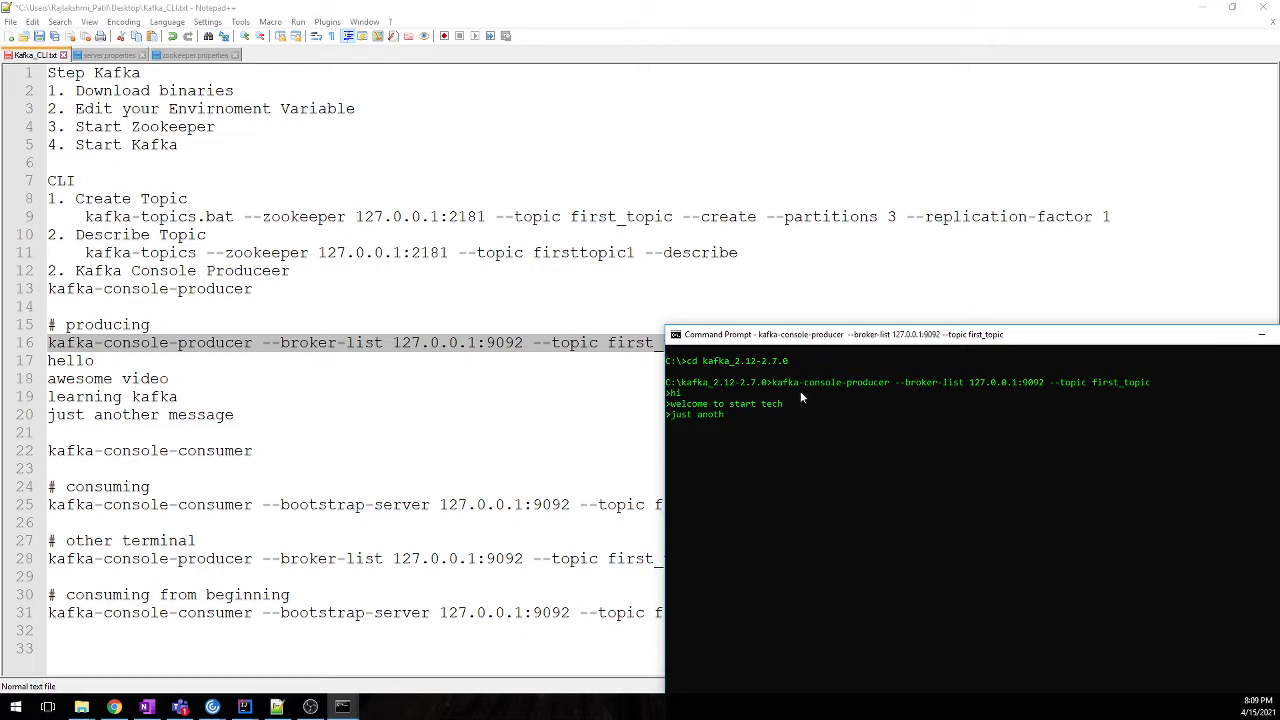
text(er)
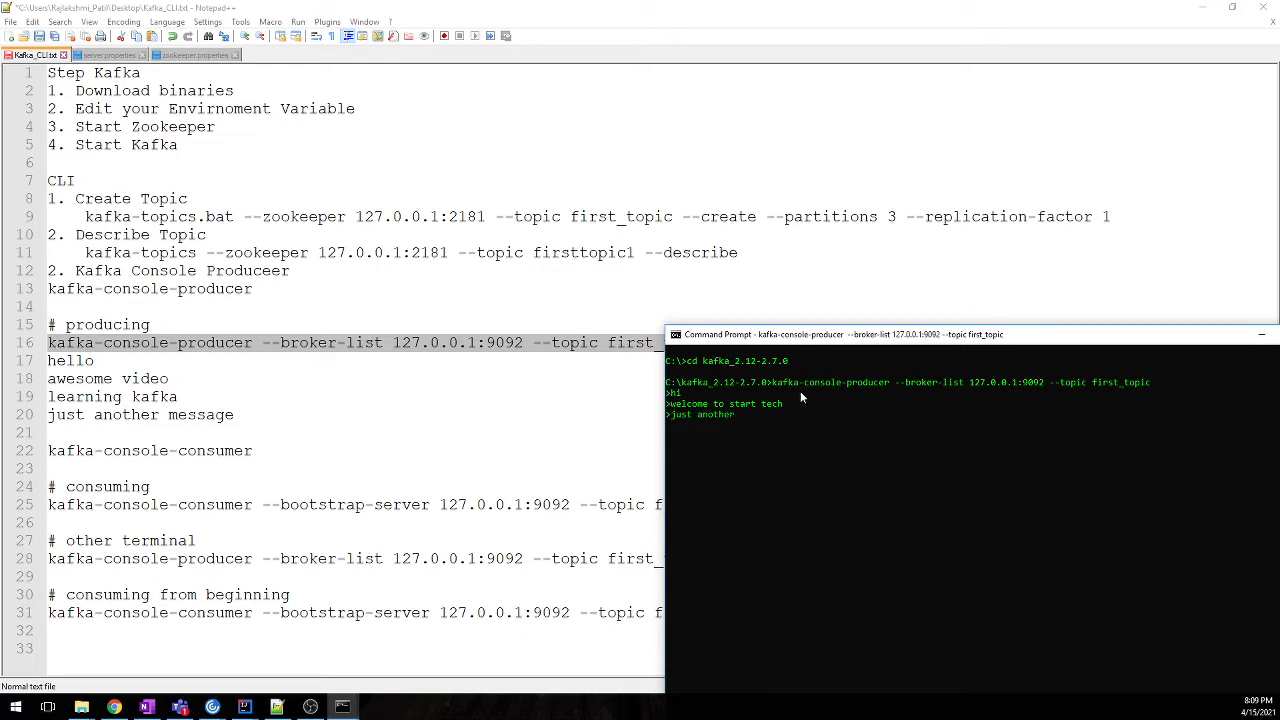
key(Return)
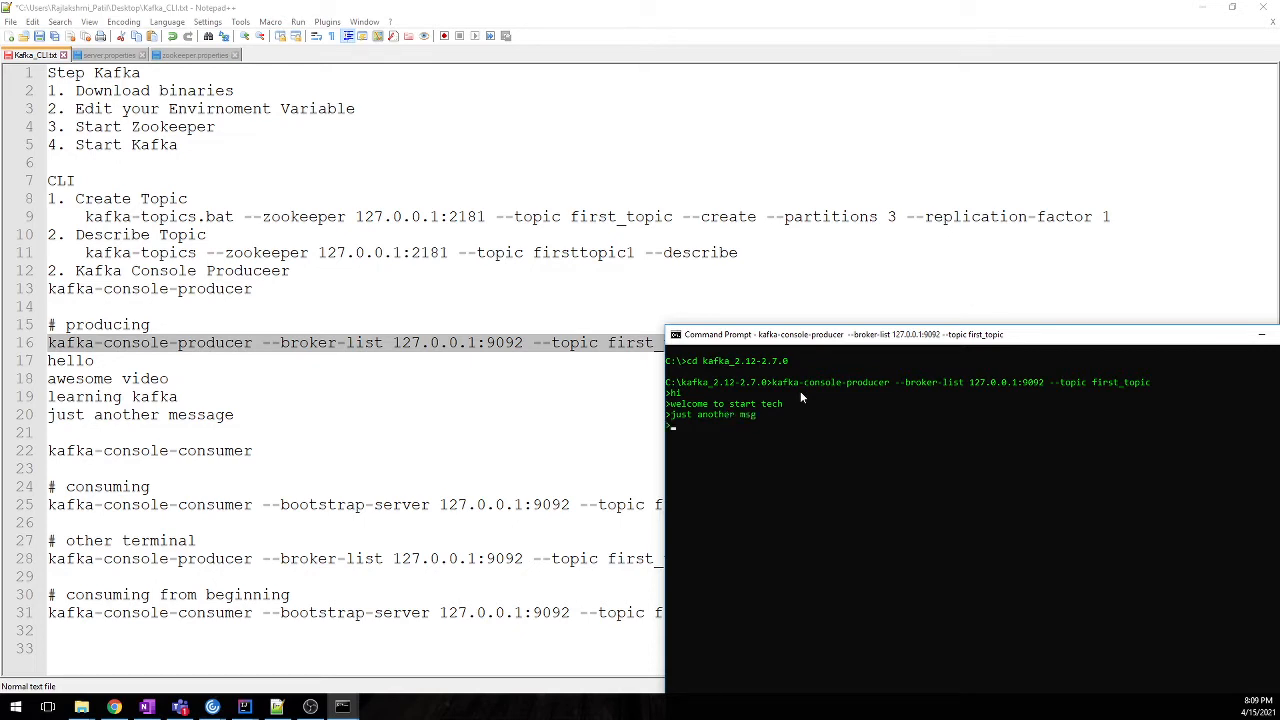
text(hello)
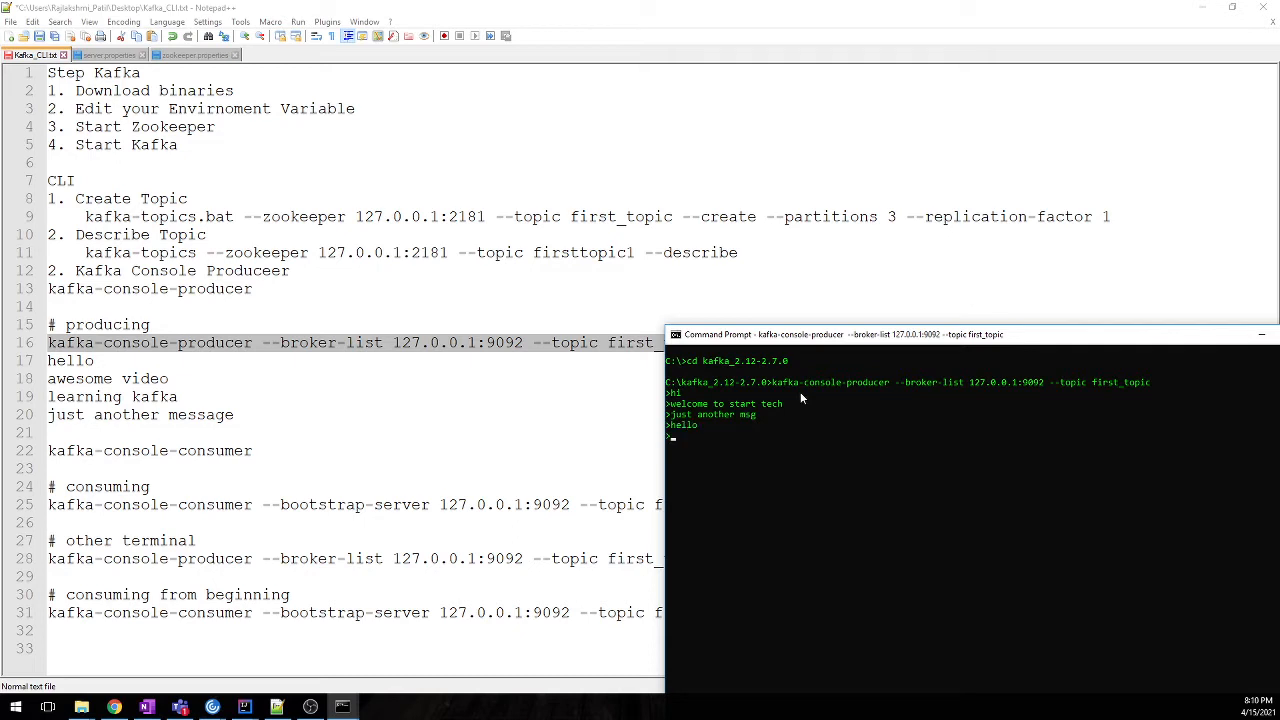
mouse_move(783, 408)
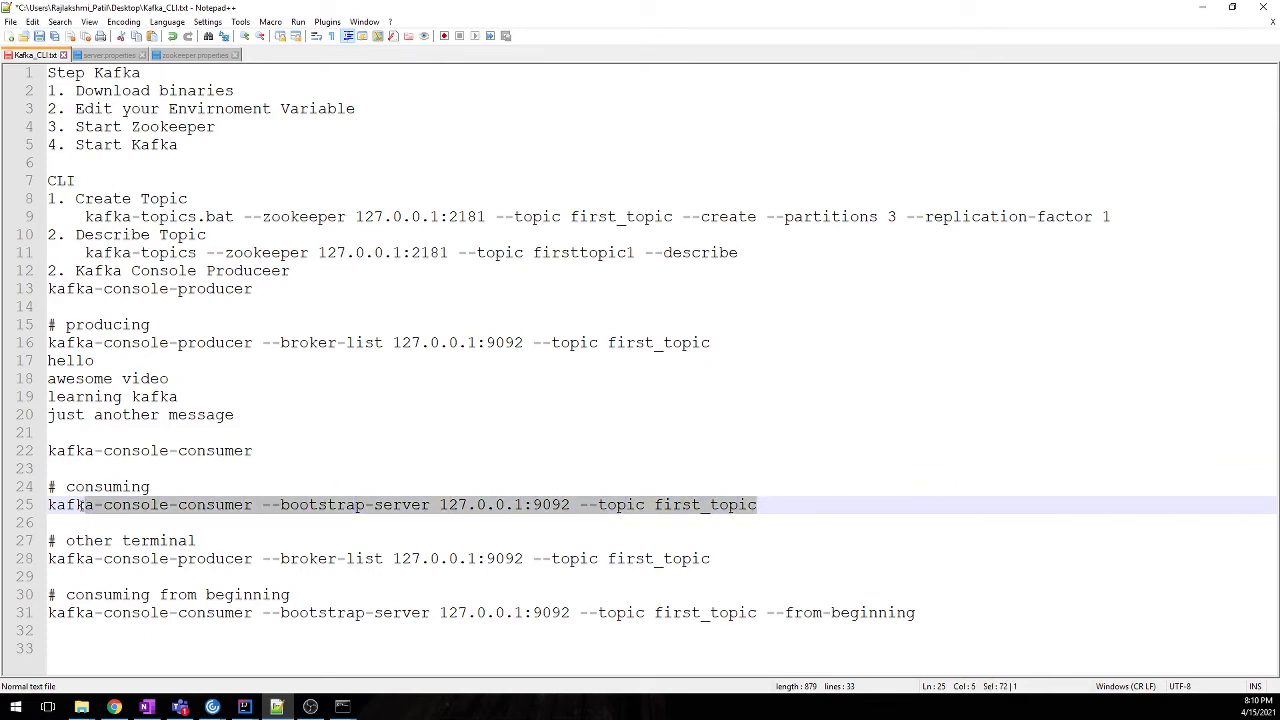
- Copy the line 25 console consumer command for first_topic from the notes
right_click(100, 504)
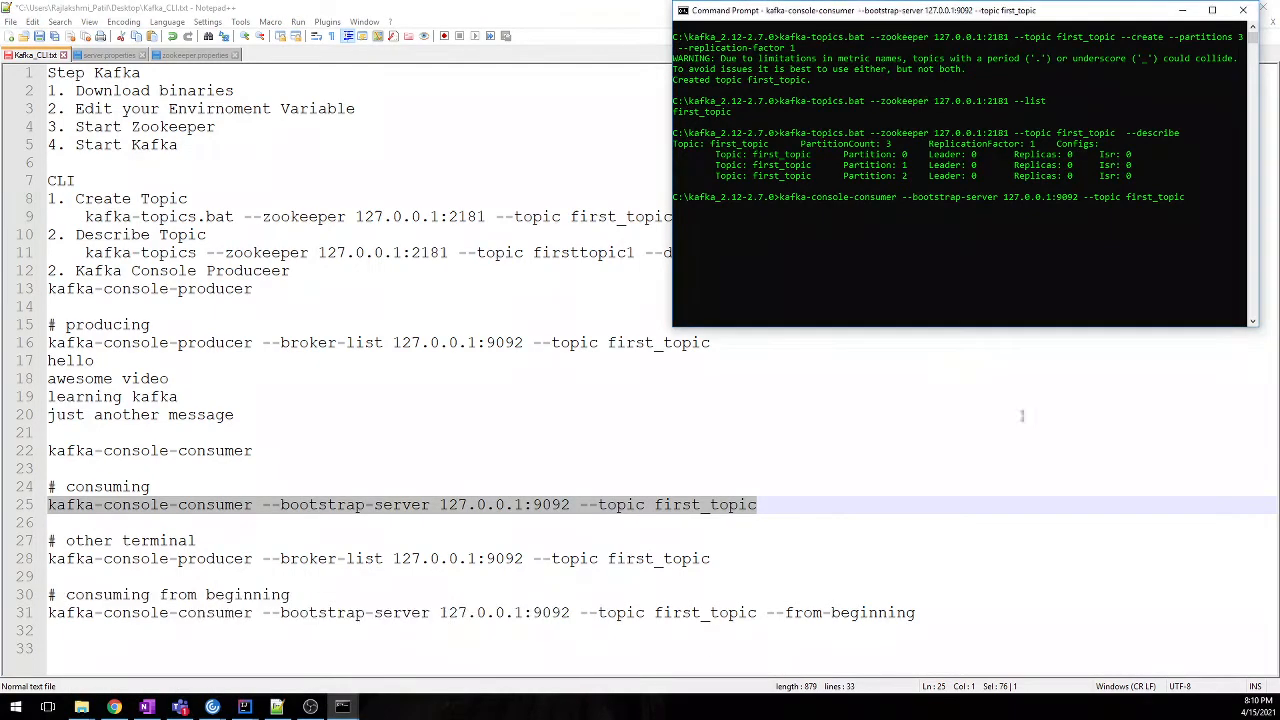
mouse_move(342, 707)
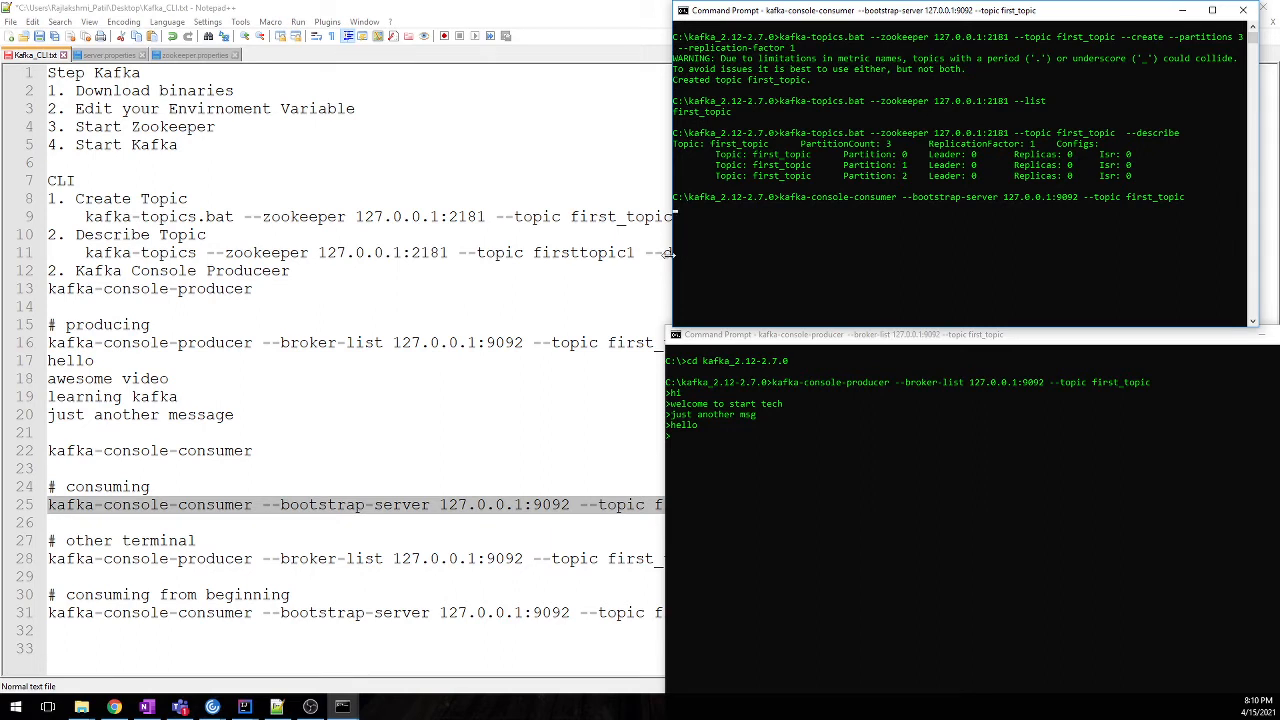
mouse_move(710, 235)
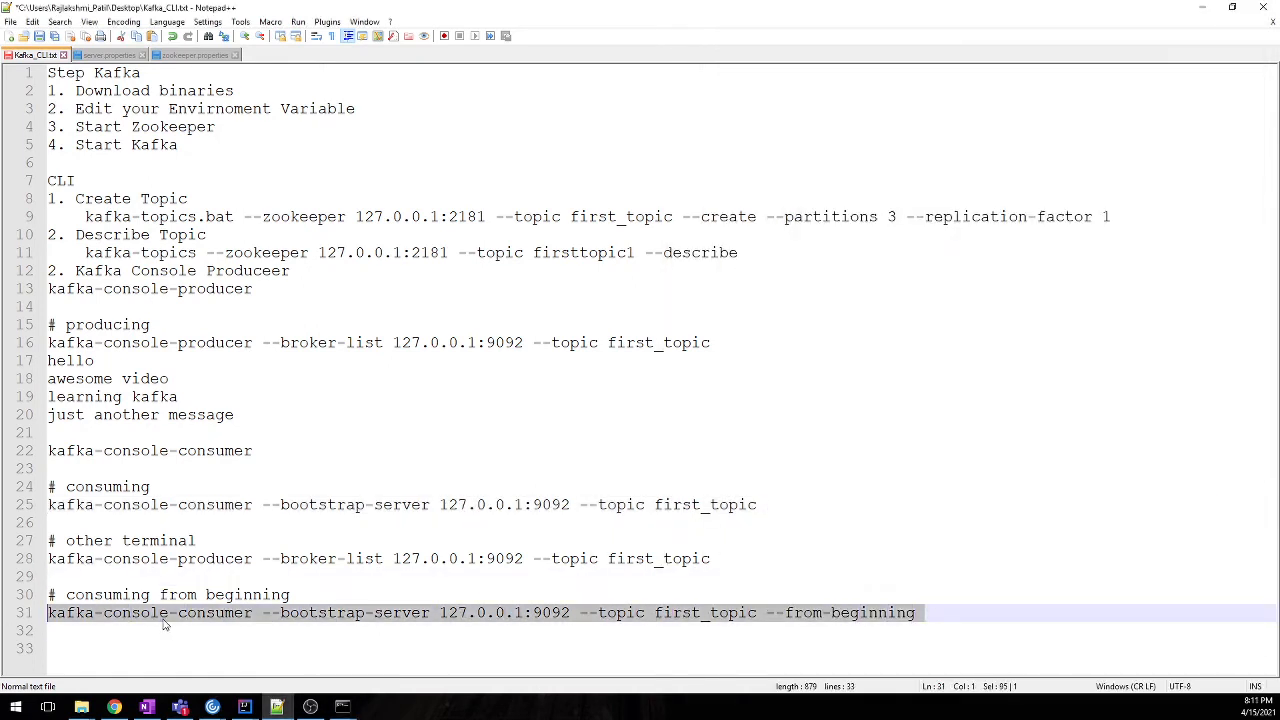
- Stop the running consumer and restart it on first_topic with --from-beginning
right_click(165, 620)
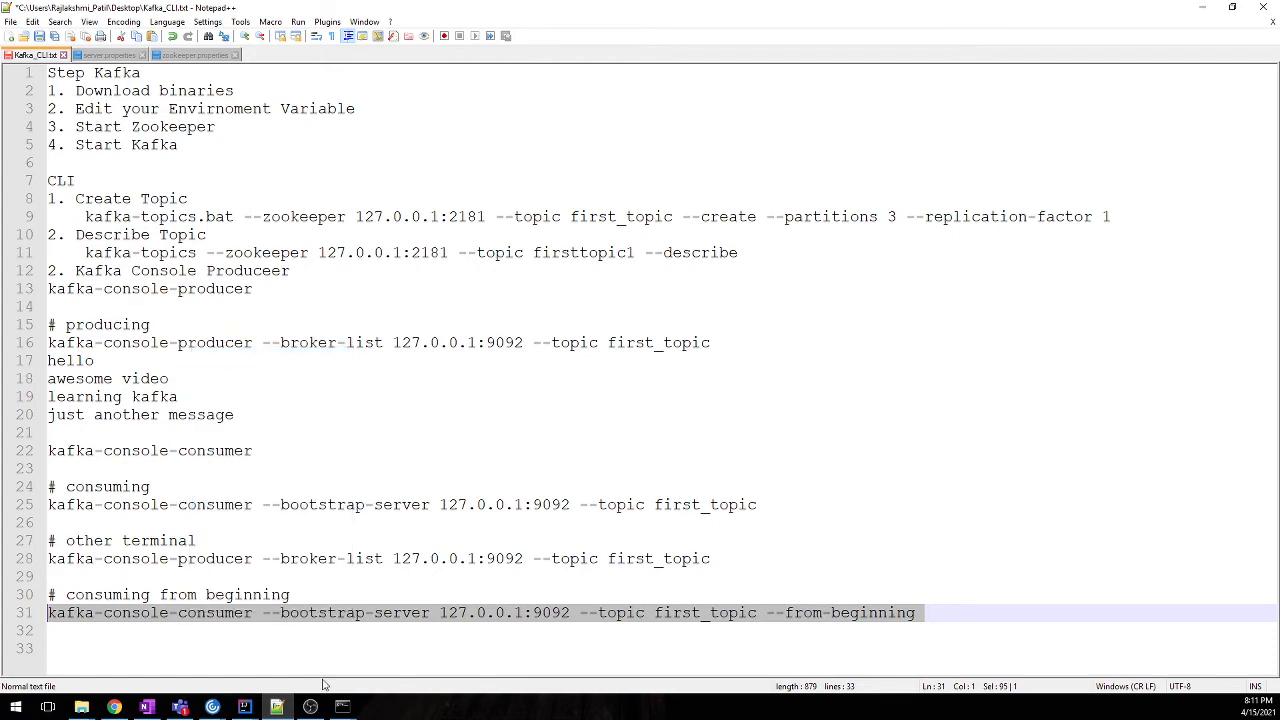
click(342, 707)
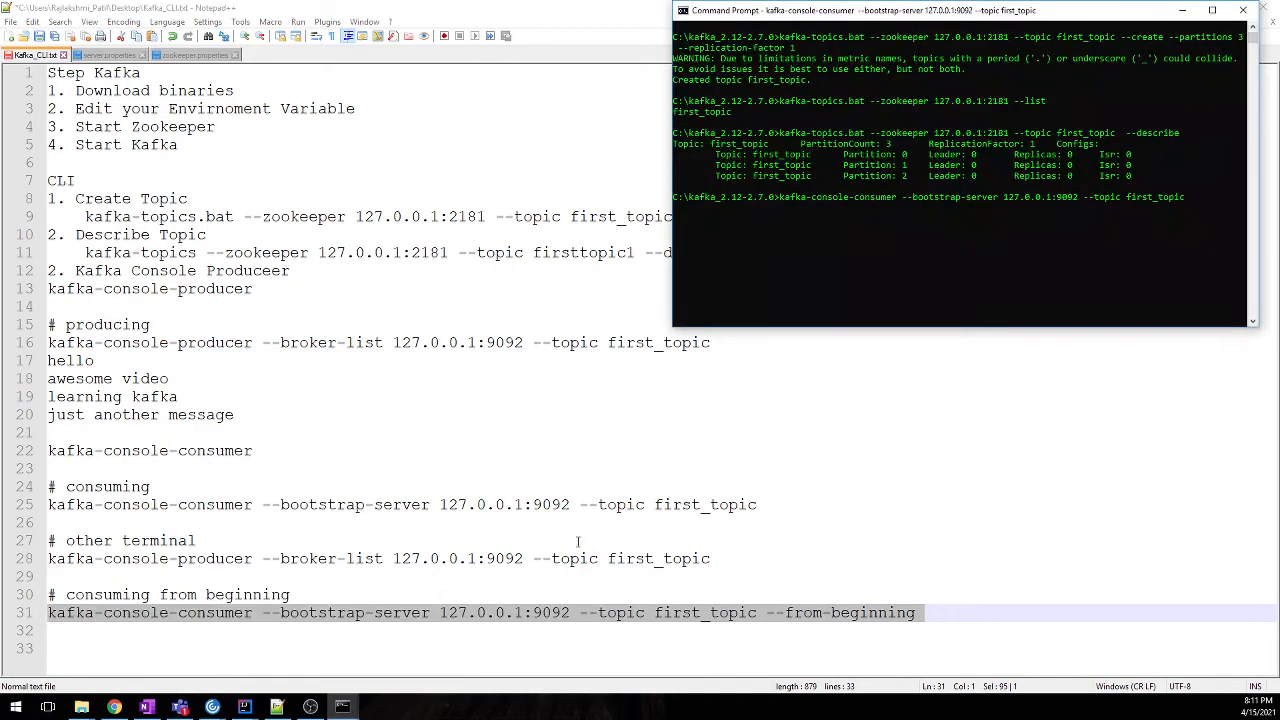
mouse_move(717, 246)
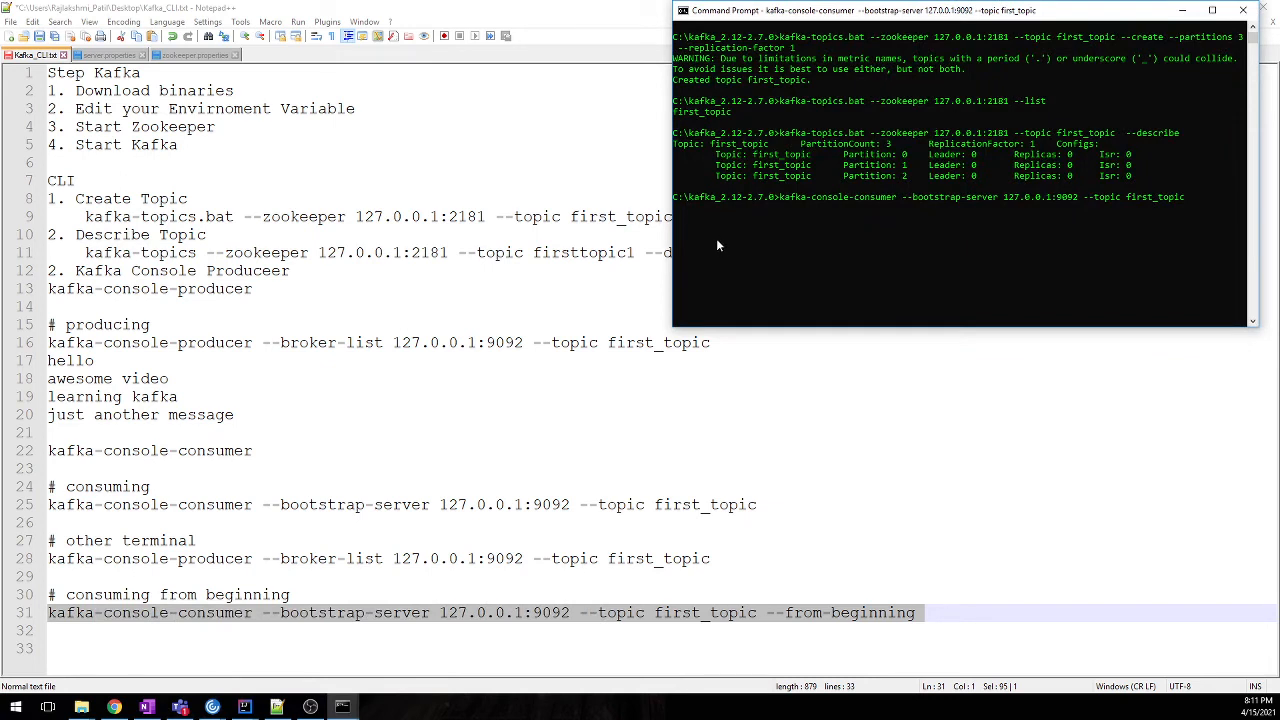
key(ctrl+c)
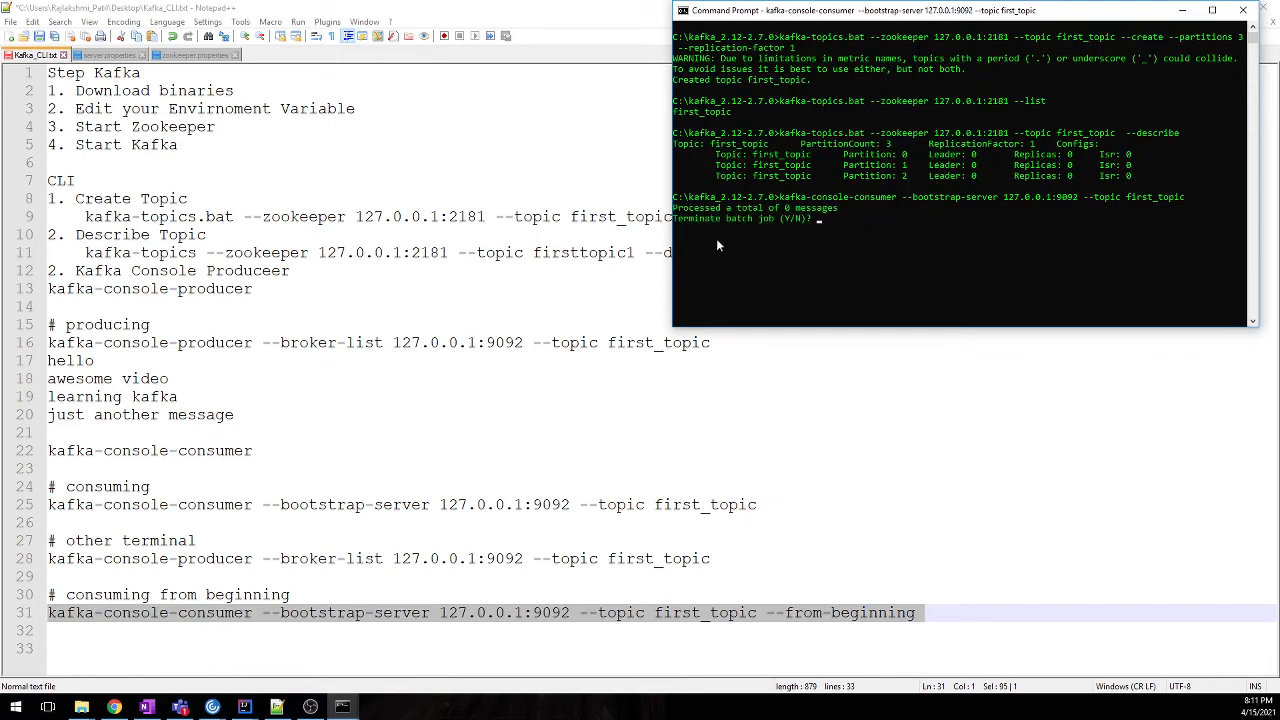
text(n)
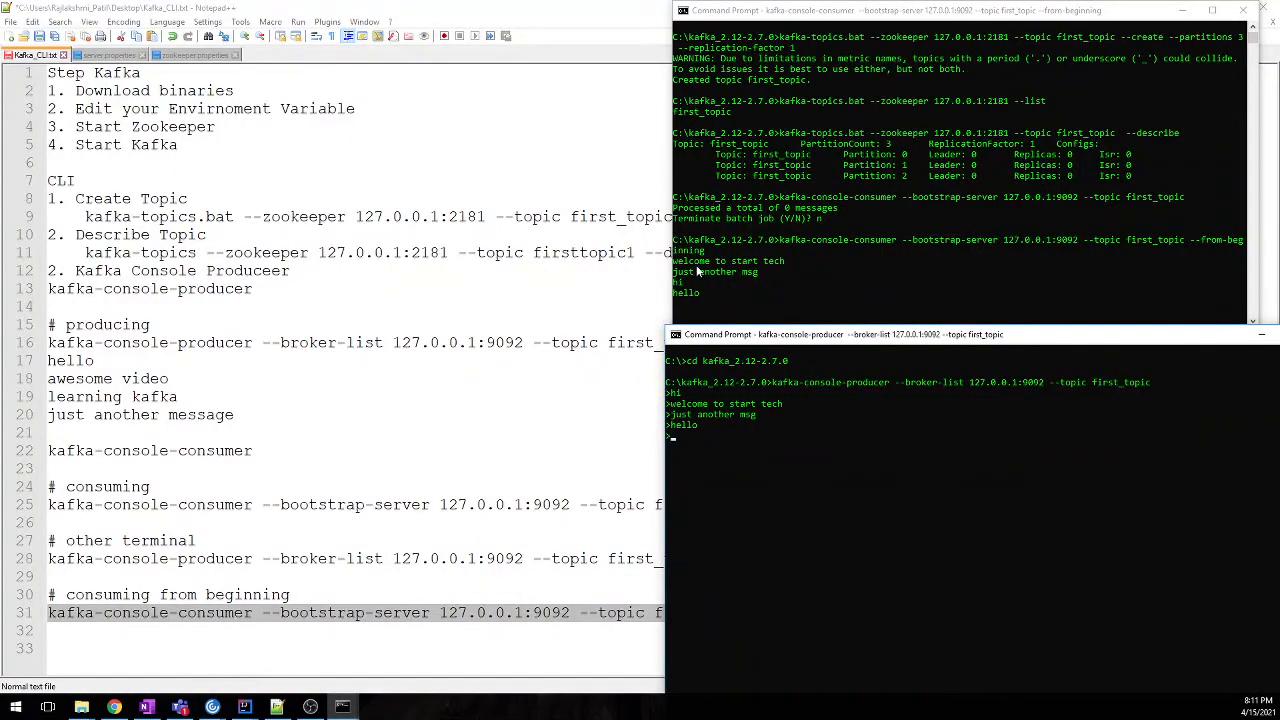
- Produce welcome and hello and watch them arrive in the from-beginning consumer
text(welcome)
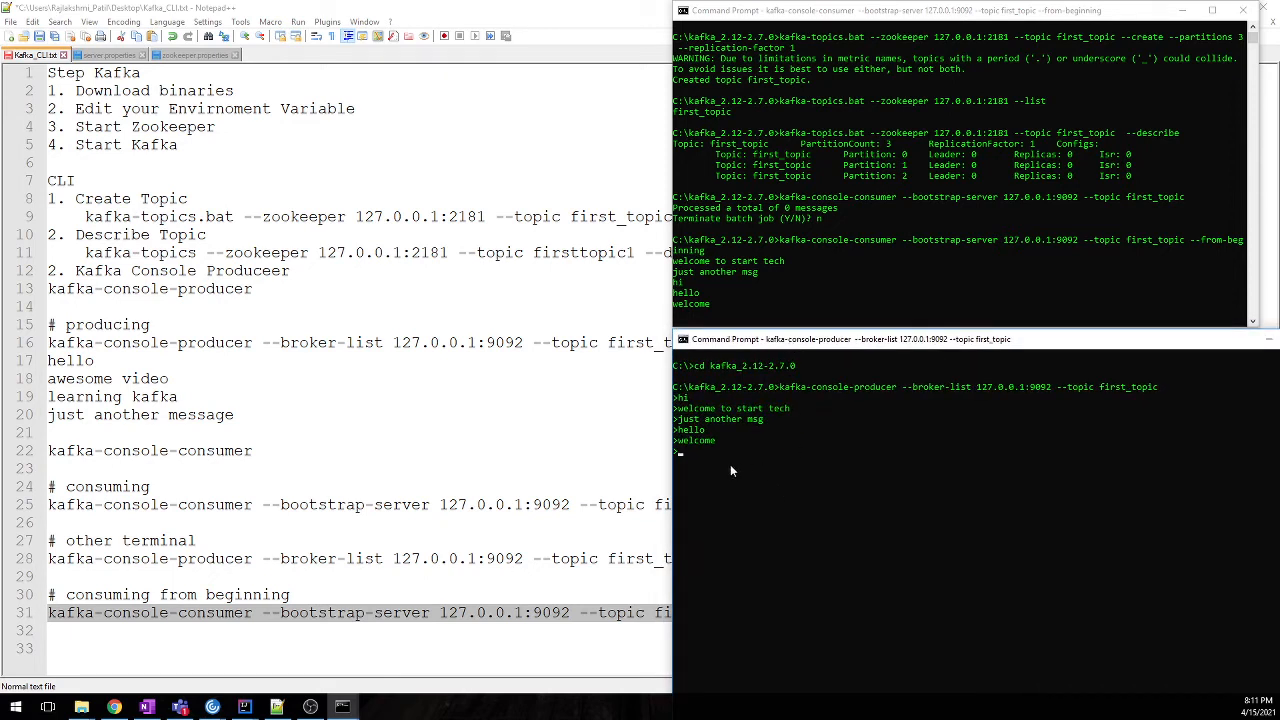
text(hello)
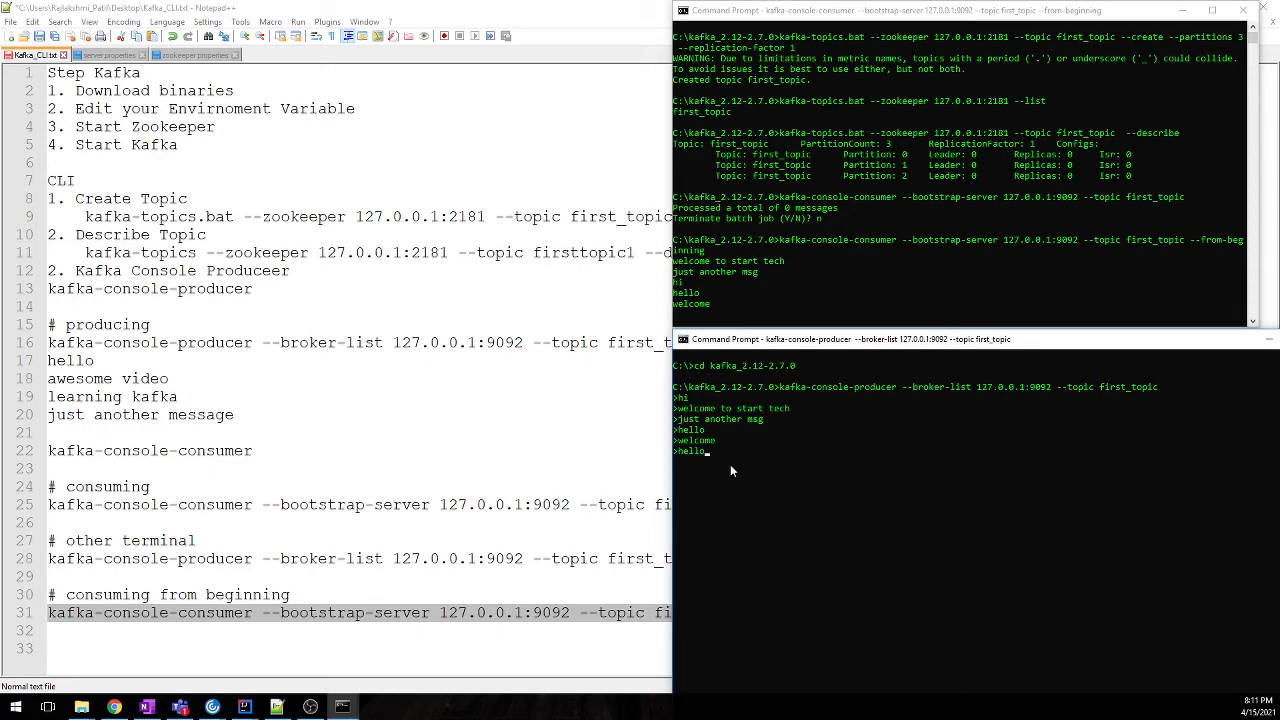
key(Return)
text(how)
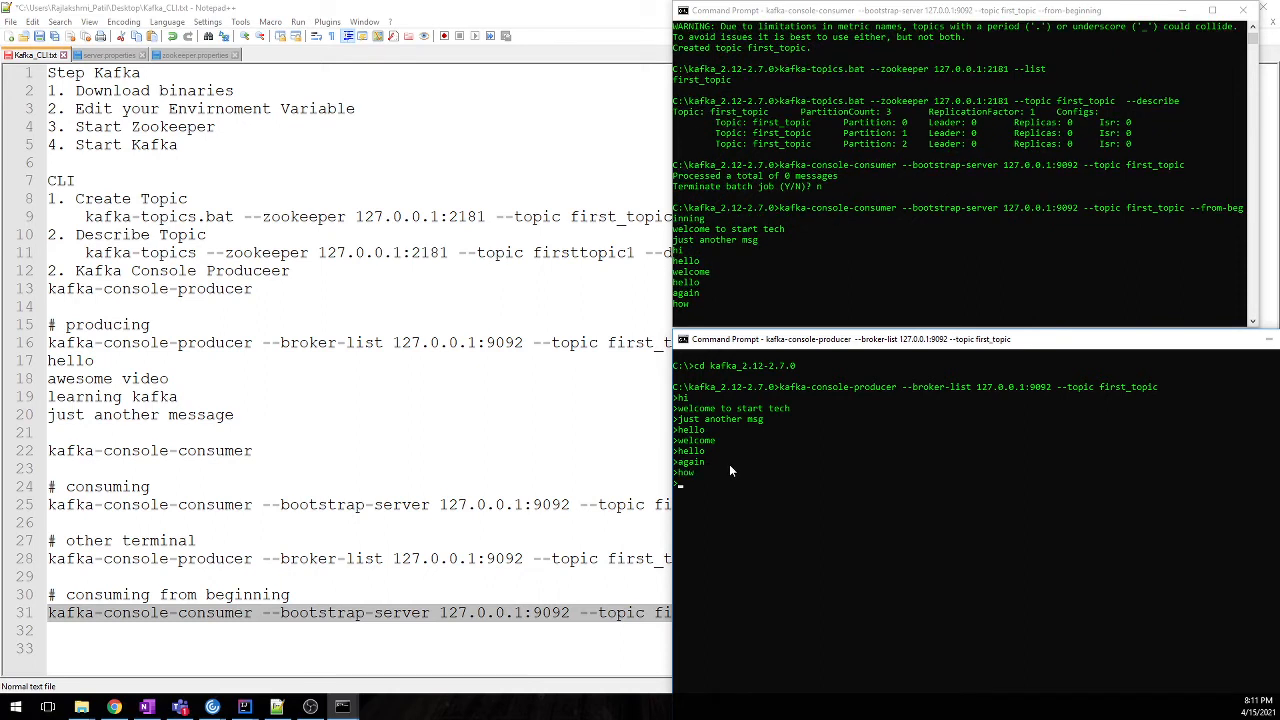
mouse_move(922, 83)
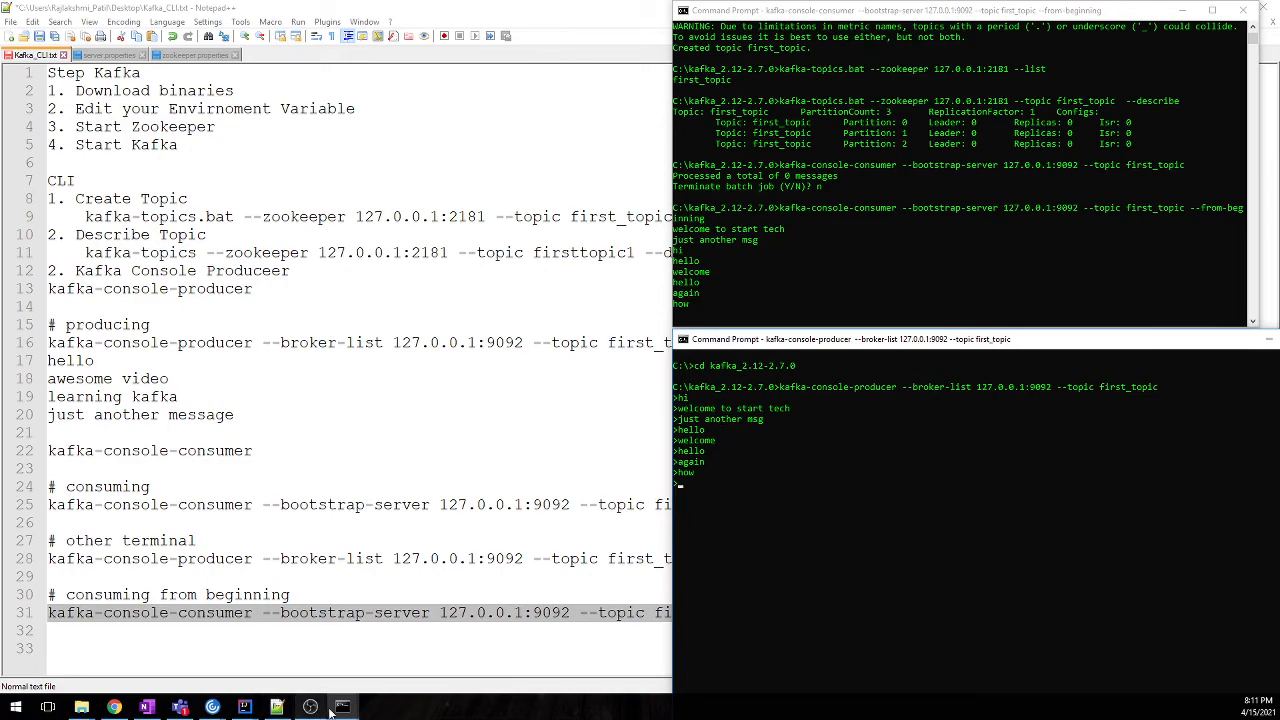
click(309, 707)
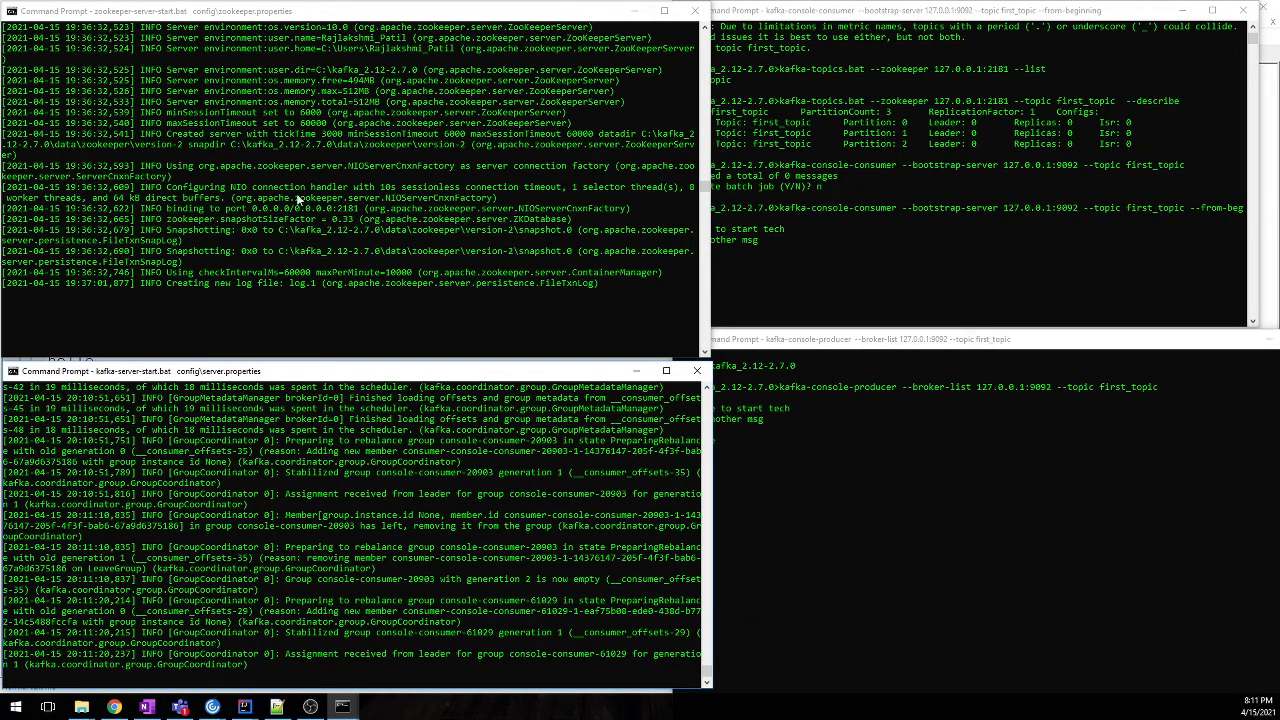
mouse_move(503, 235)
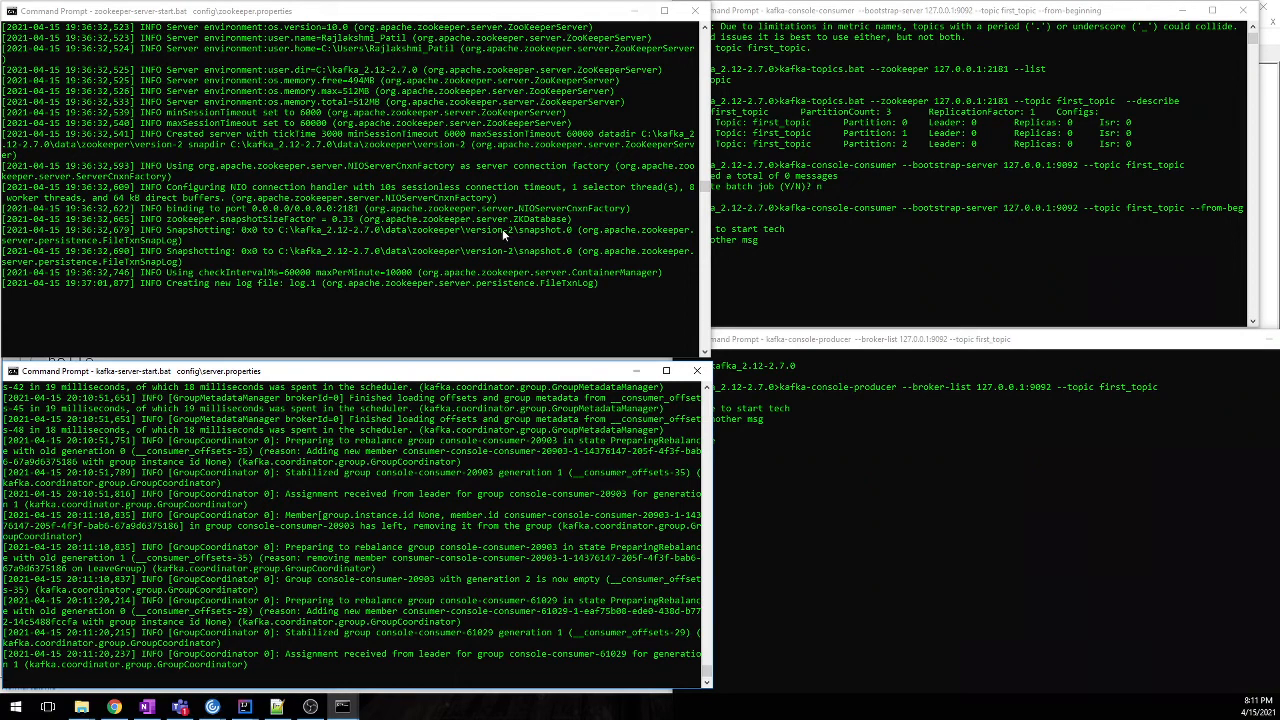
mouse_move(578, 322)
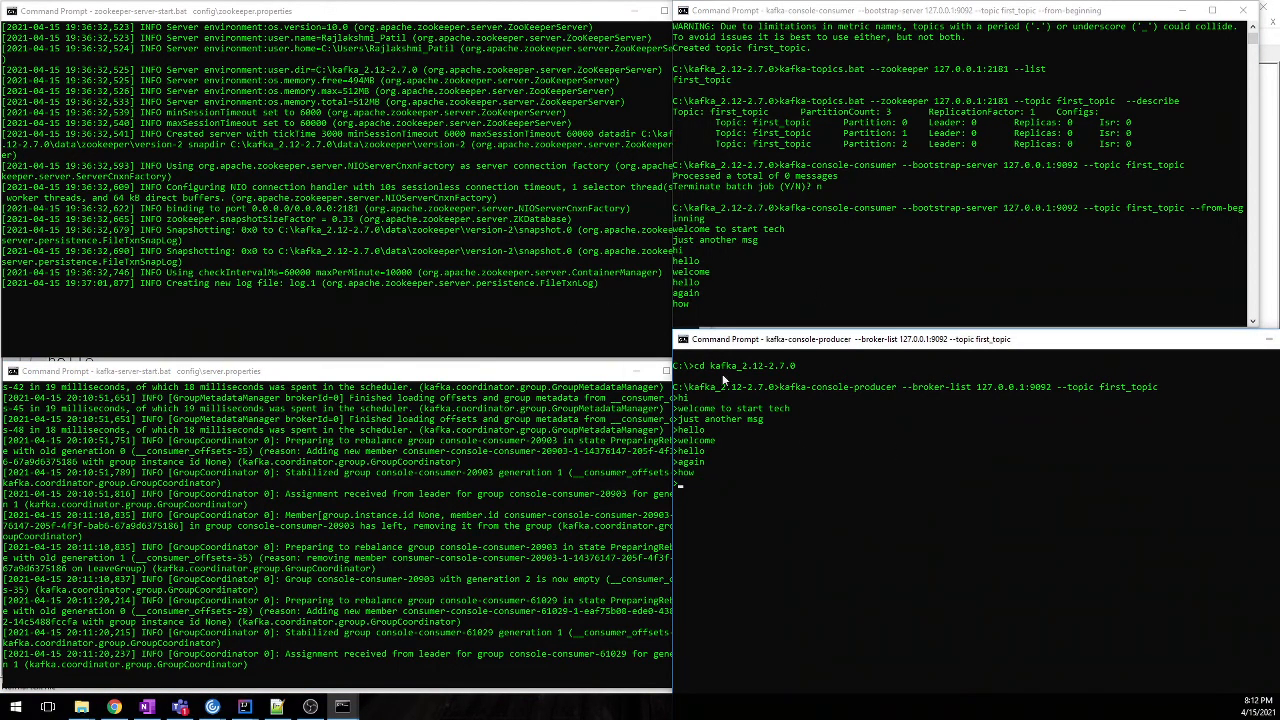
mouse_move(873, 420)
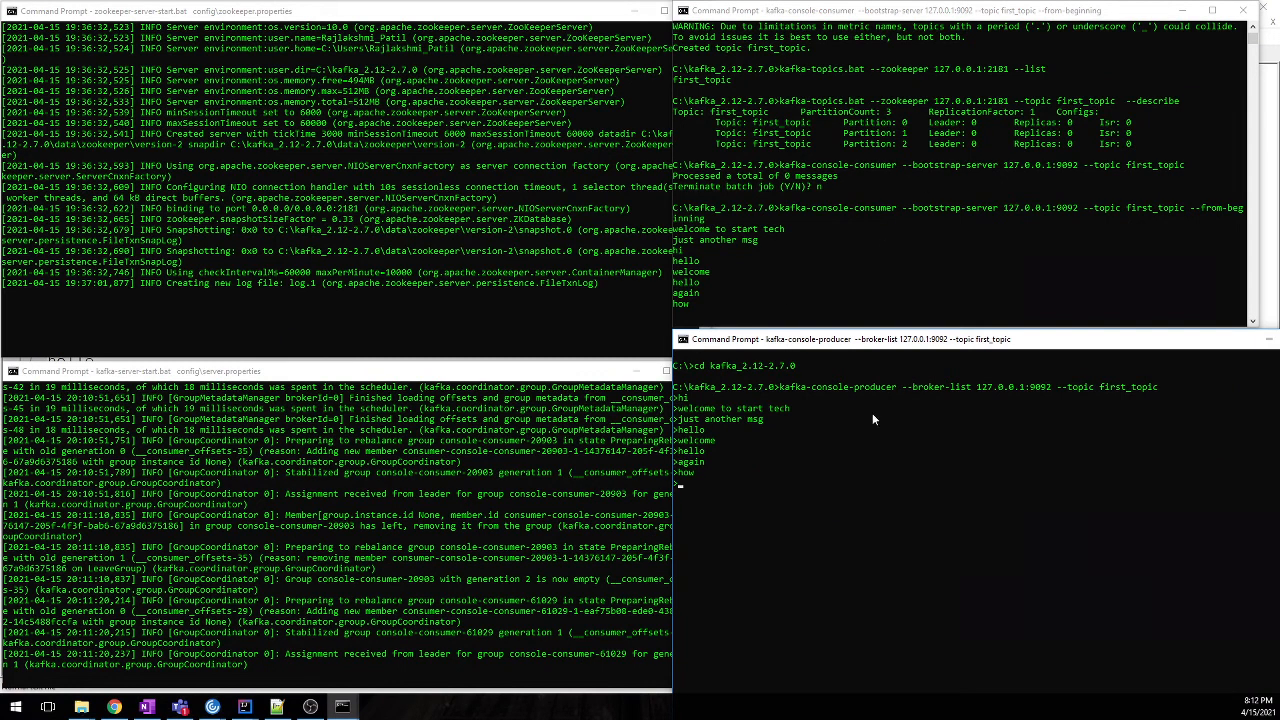
mouse_move(887, 240)
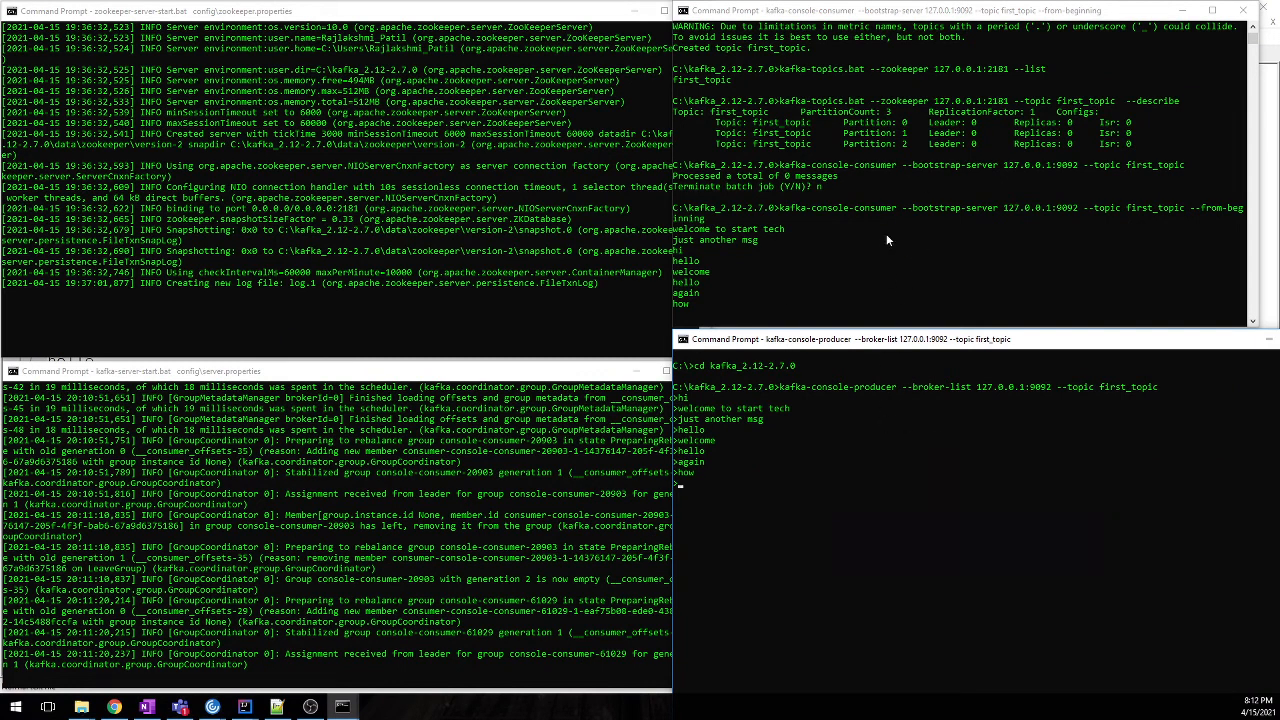